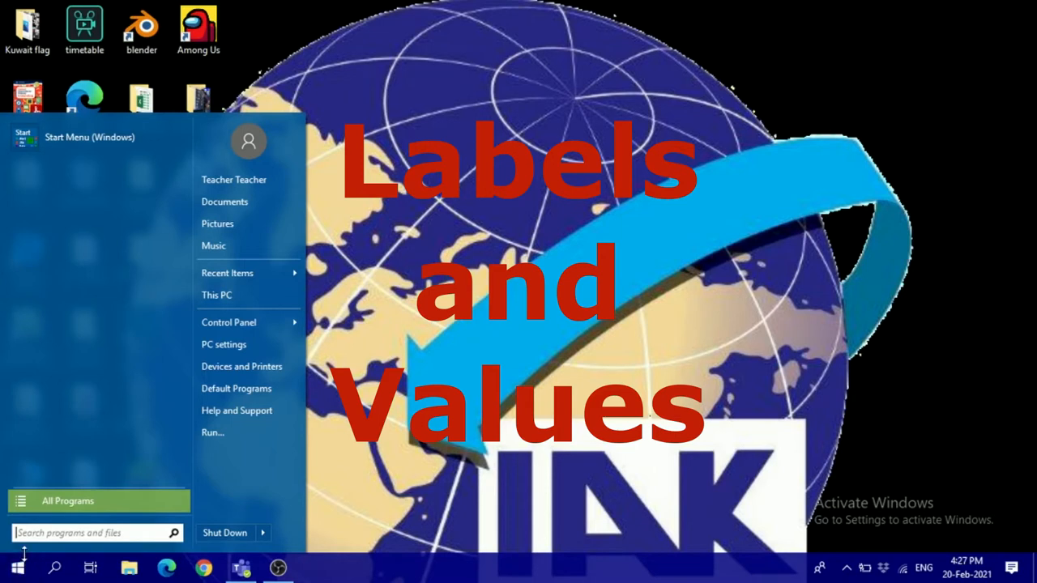
Launch Excel 2013 from All Programs, start a Blank workbook and dismiss the activation notice
{"action": "left_click", "coordinate": [68, 501]}
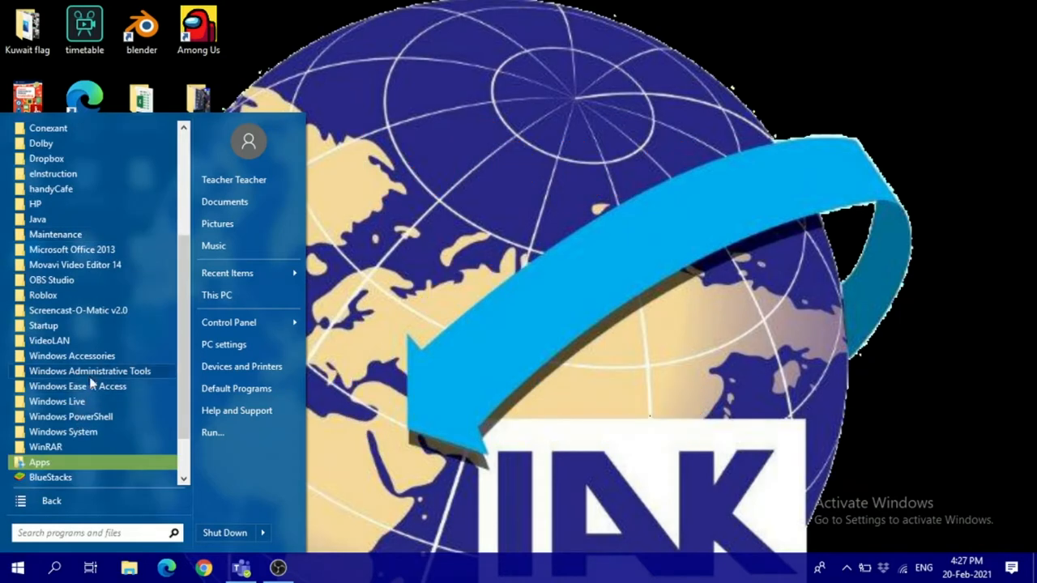
{"action": "mouse_move", "coordinate": [139, 331]}
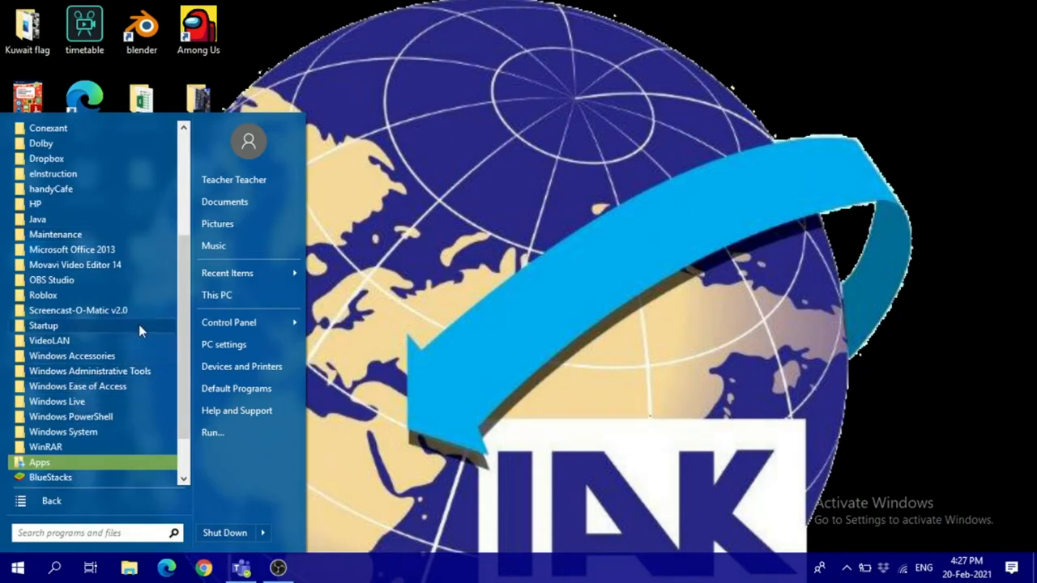
{"action": "mouse_move", "coordinate": [72, 249]}
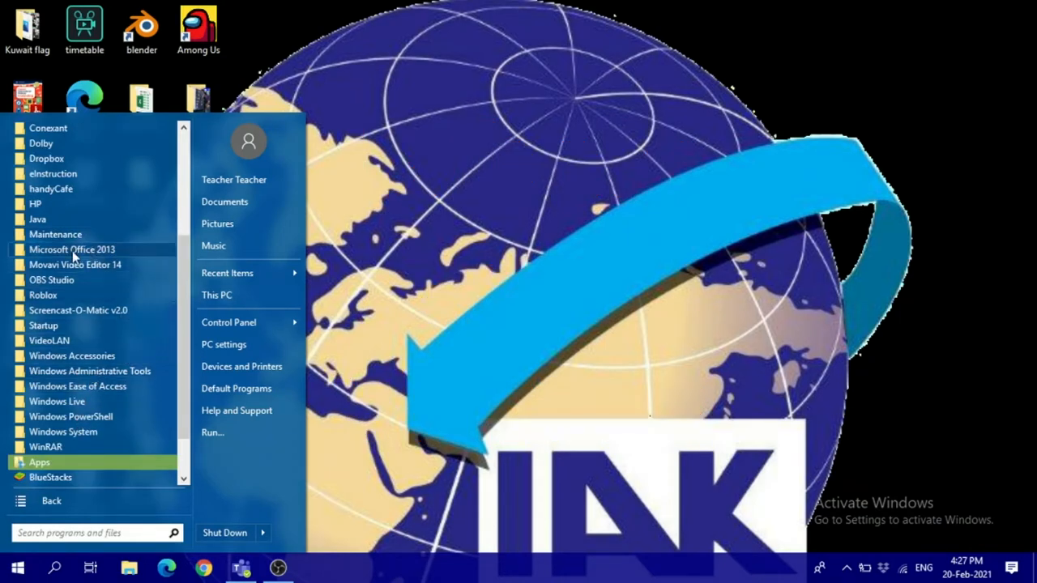
{"action": "left_click", "coordinate": [72, 249]}
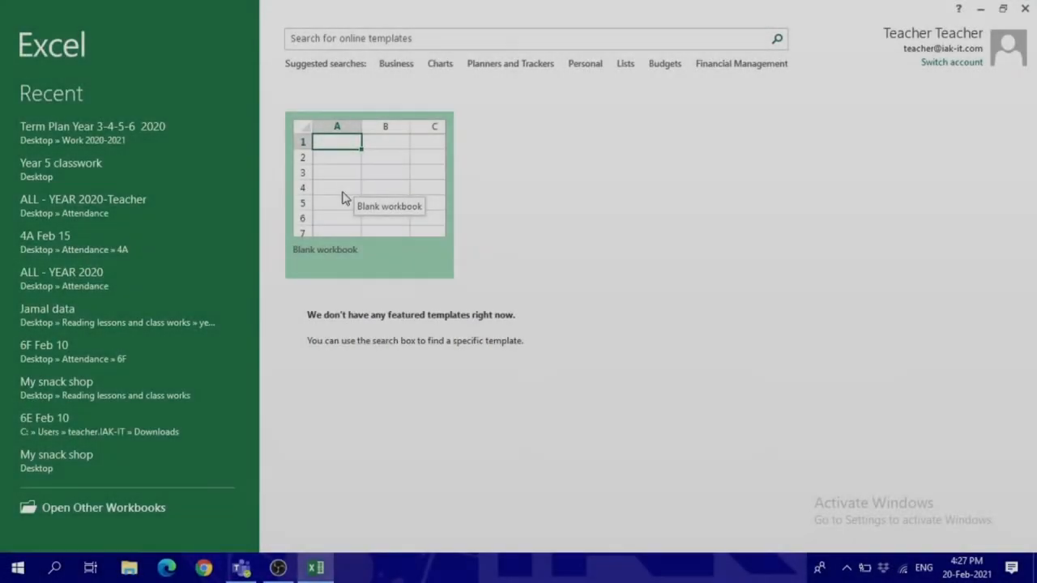
{"action": "left_click", "coordinate": [368, 194]}
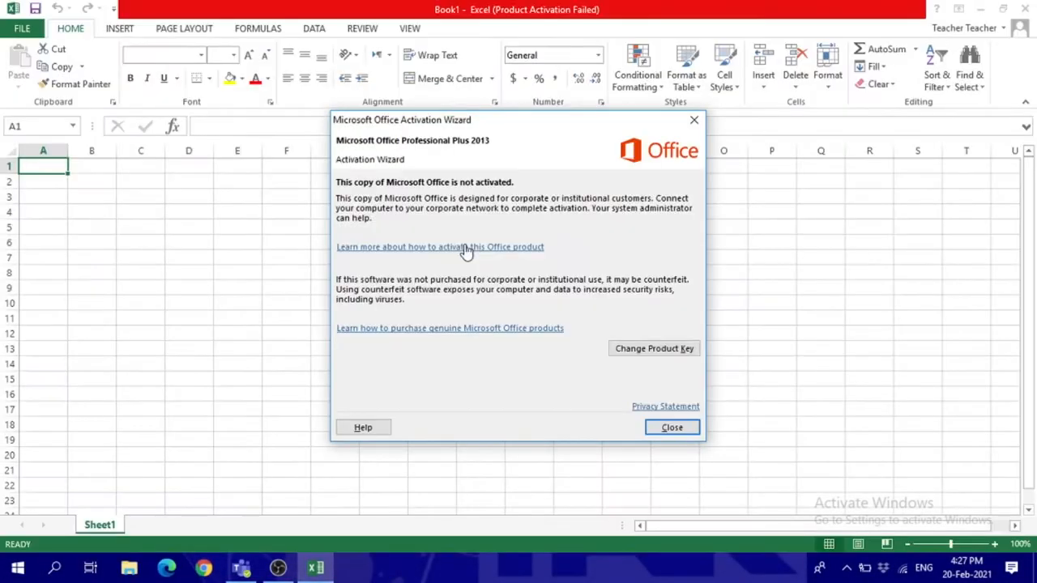
{"action": "left_click", "coordinate": [672, 427]}
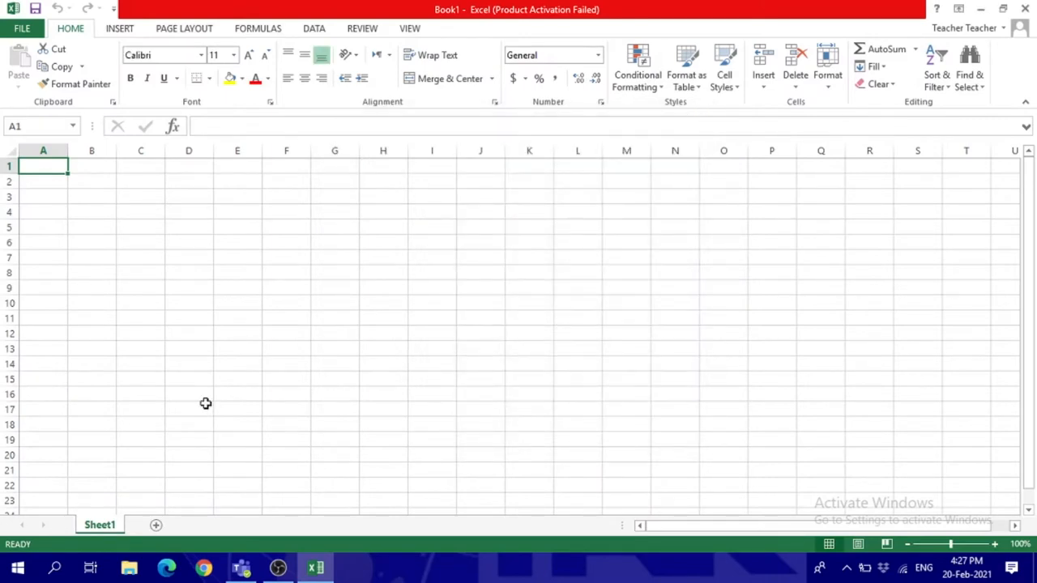
Zoom the worksheet to 160% with the status-bar zoom slider
{"action": "left_click", "coordinate": [995, 544]}
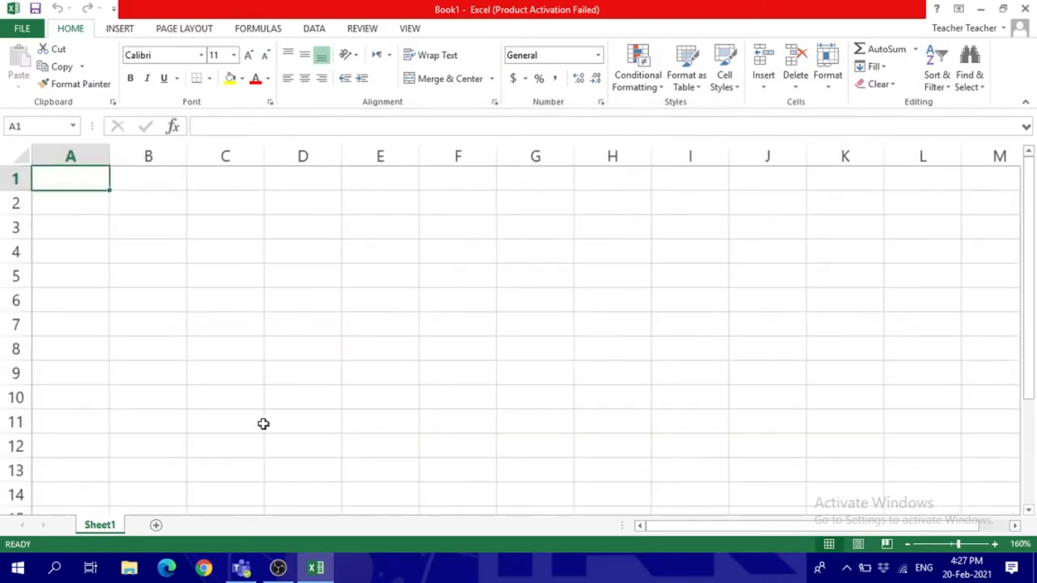
{"action": "mouse_move", "coordinate": [273, 436]}
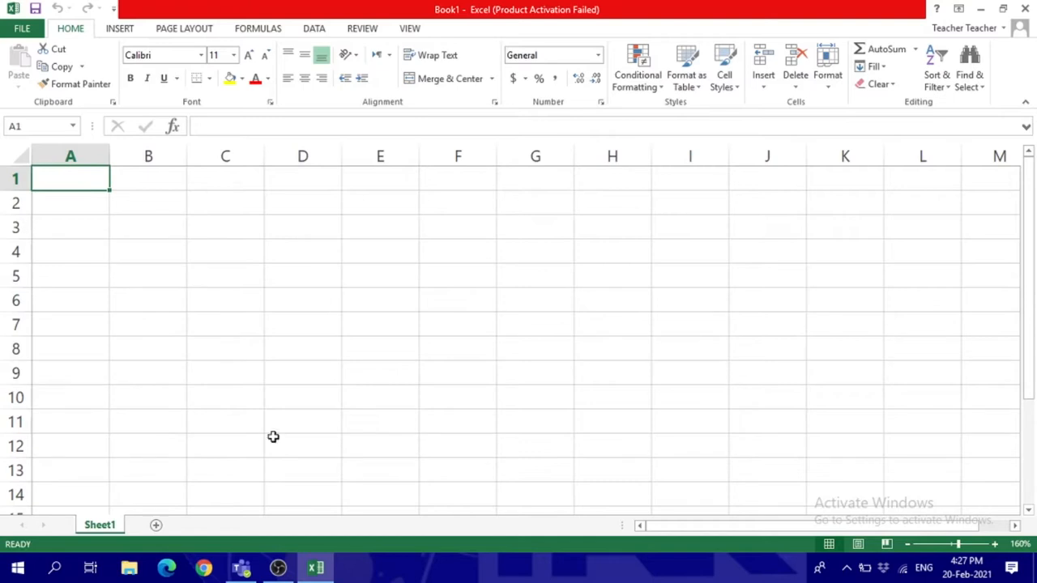
{"action": "mouse_move", "coordinate": [183, 346]}
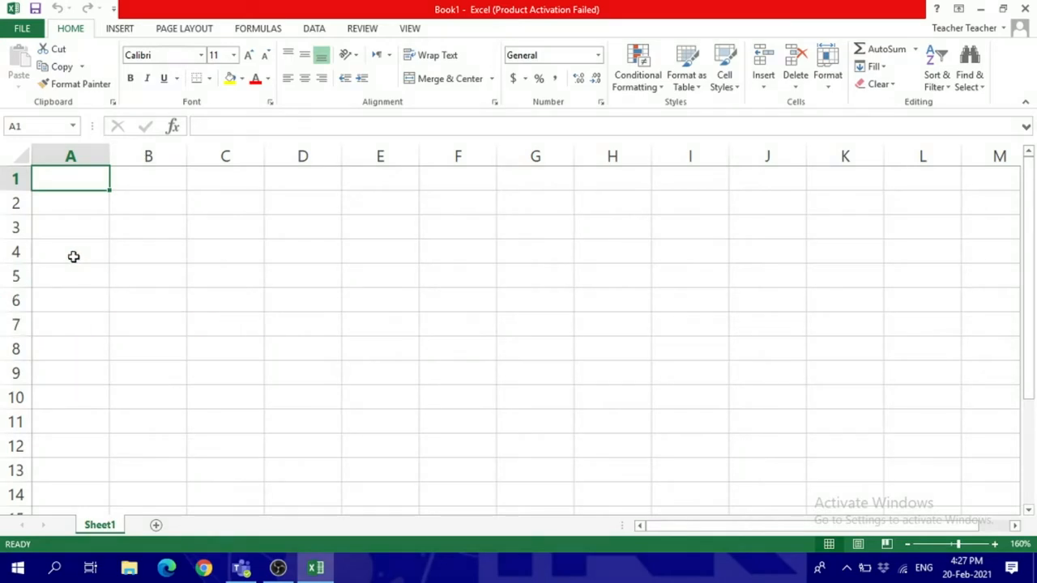
{"action": "mouse_move", "coordinate": [70, 267]}
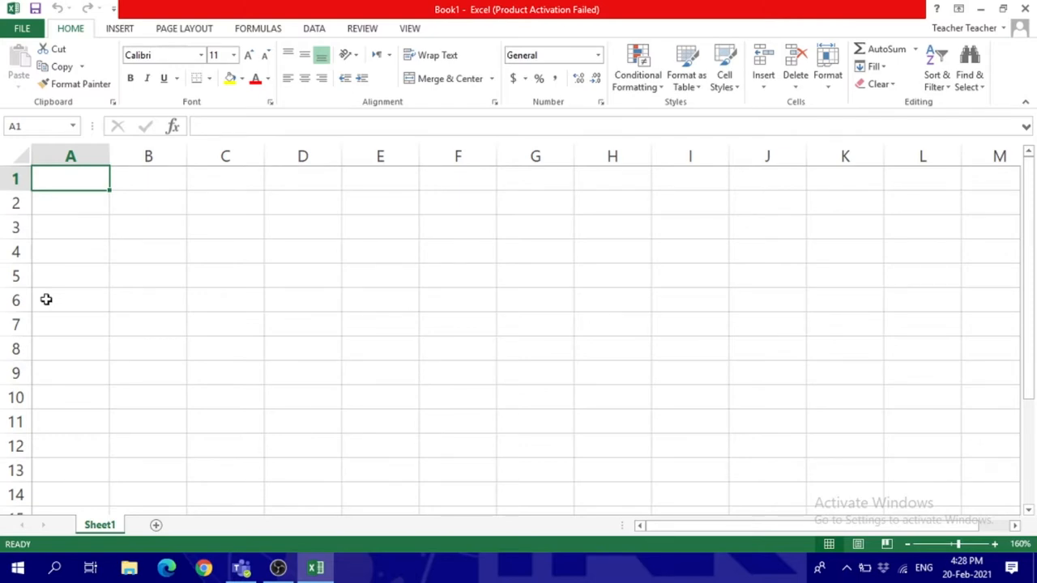
Enter the 'Class Survey' title in A1 and 'What do you want to be when you grow up?' in A3
{"action": "type", "text": "Class Survey"}
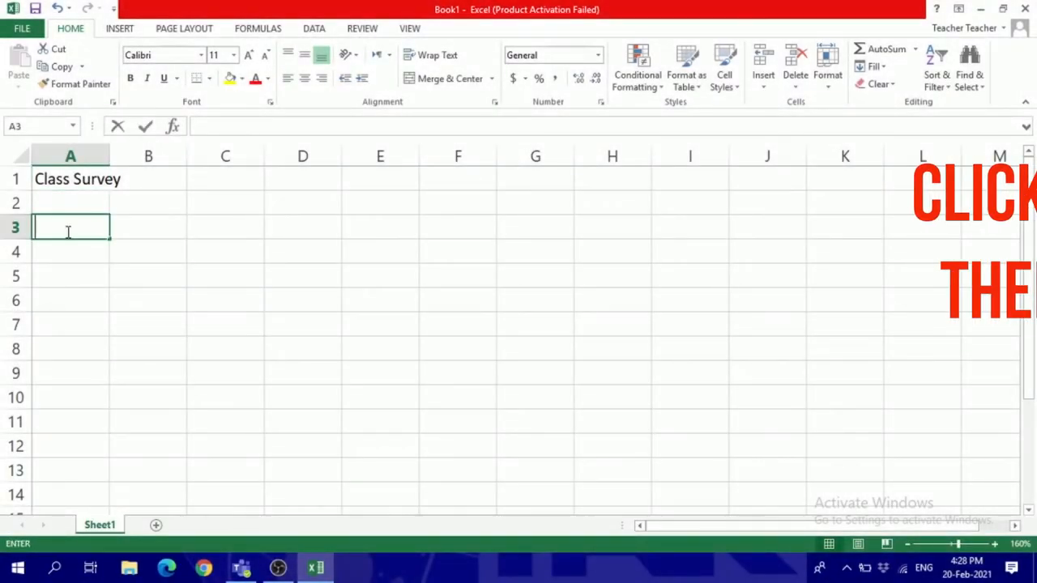
{"action": "type", "text": "What do you want to"}
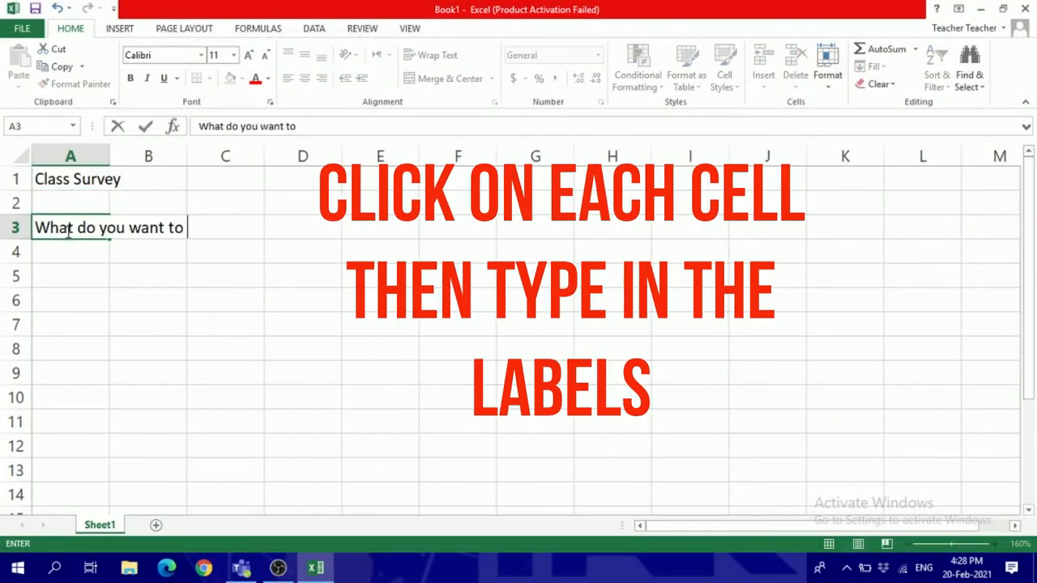
{"action": "type", "text": "be when you grow up?"}
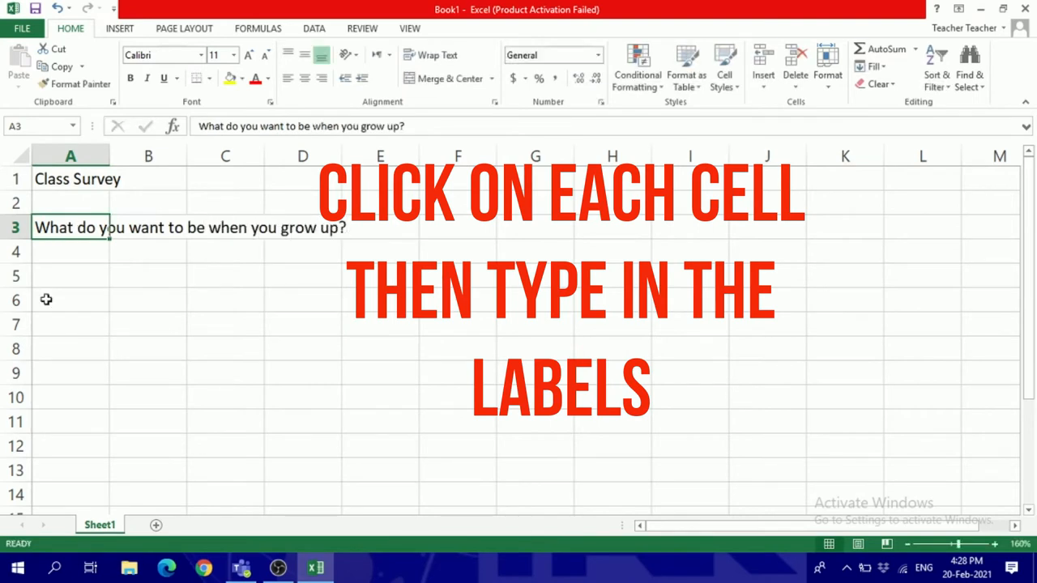
List the careers down A5–A10: Doctor, Computer Programmer, Business Person, Home-maker and parent, Singer or actor, Teacher
{"action": "type", "text": "C"}
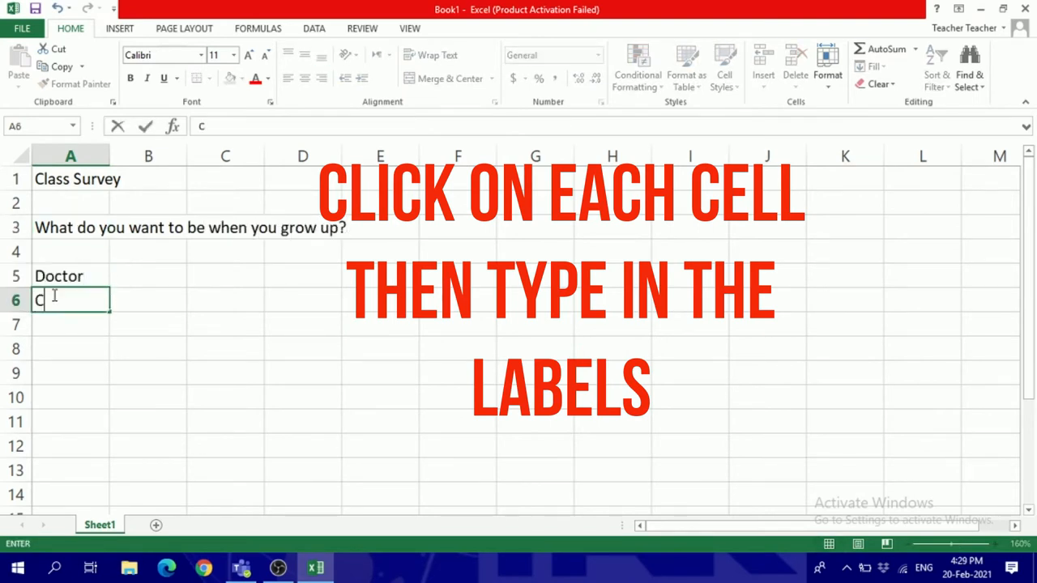
{"action": "type", "text": "Computer Programmer"}
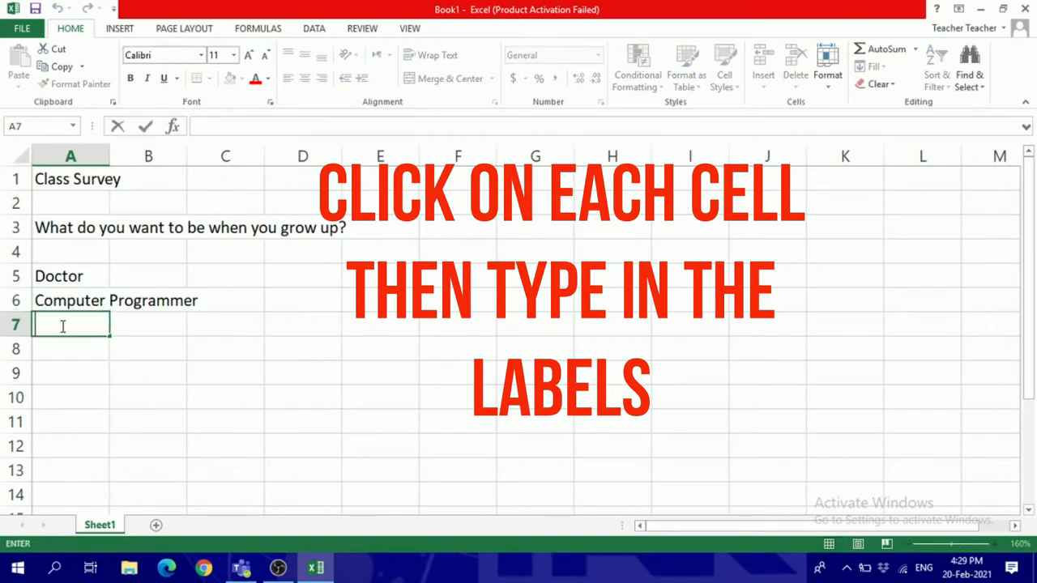
{"action": "type", "text": "Business Person"}
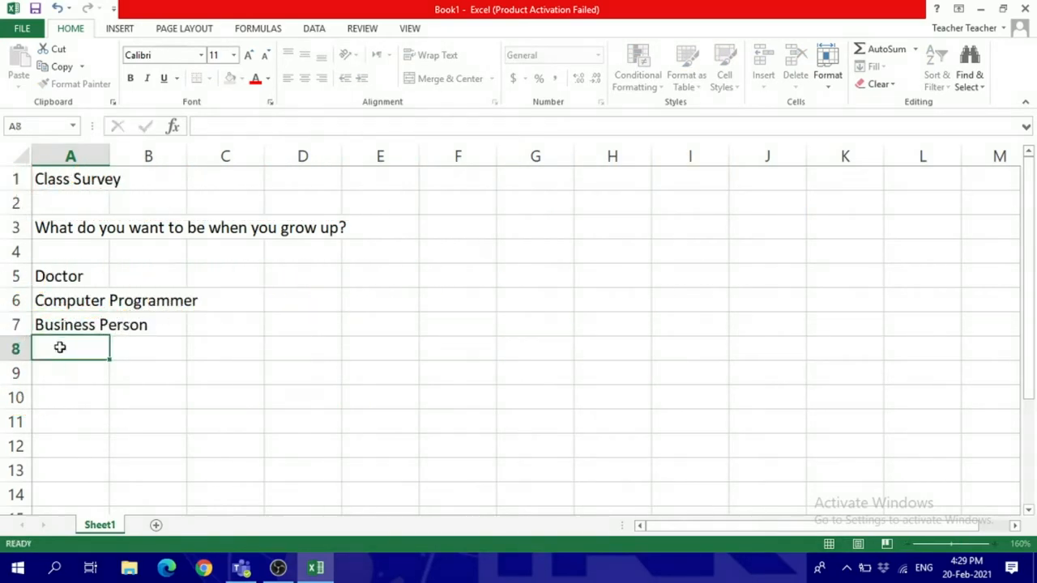
{"action": "type", "text": "Home-maker and parent"}
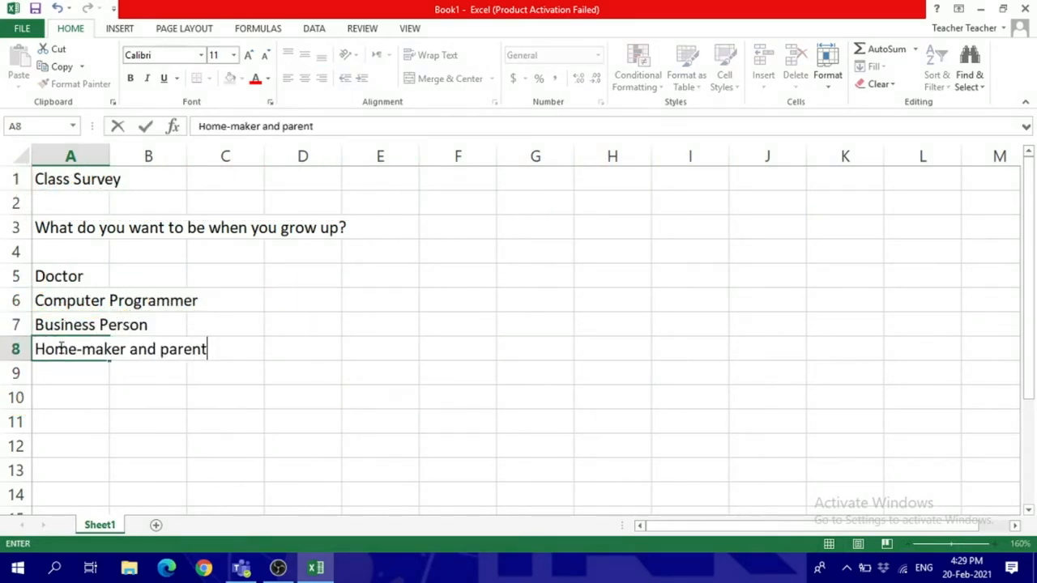
{"action": "type", "text": "Singer or actor"}
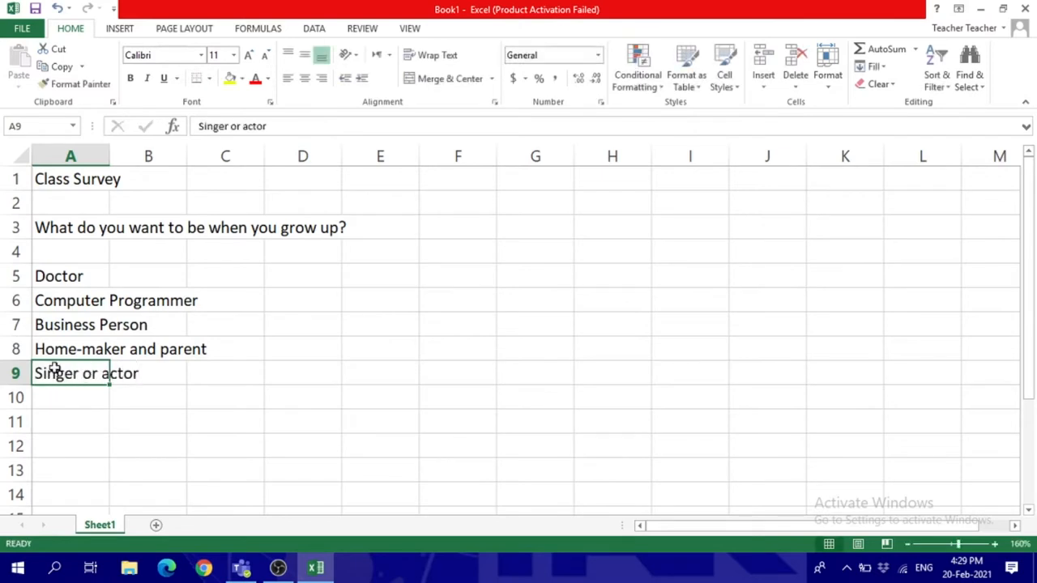
{"action": "type", "text": "Teacher"}
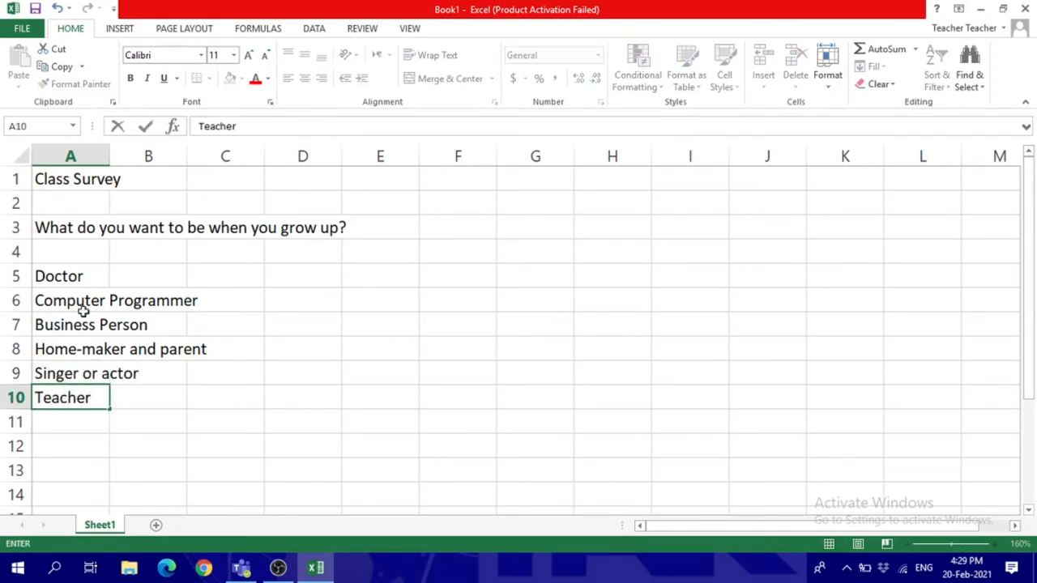
{"action": "mouse_move", "coordinate": [140, 314]}
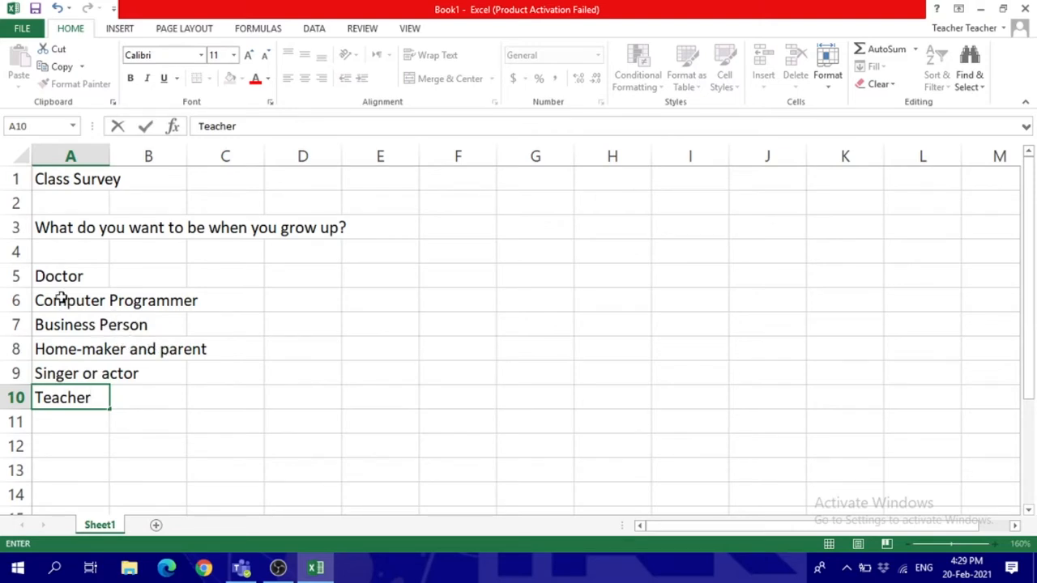
{"action": "left_click", "coordinate": [58, 276]}
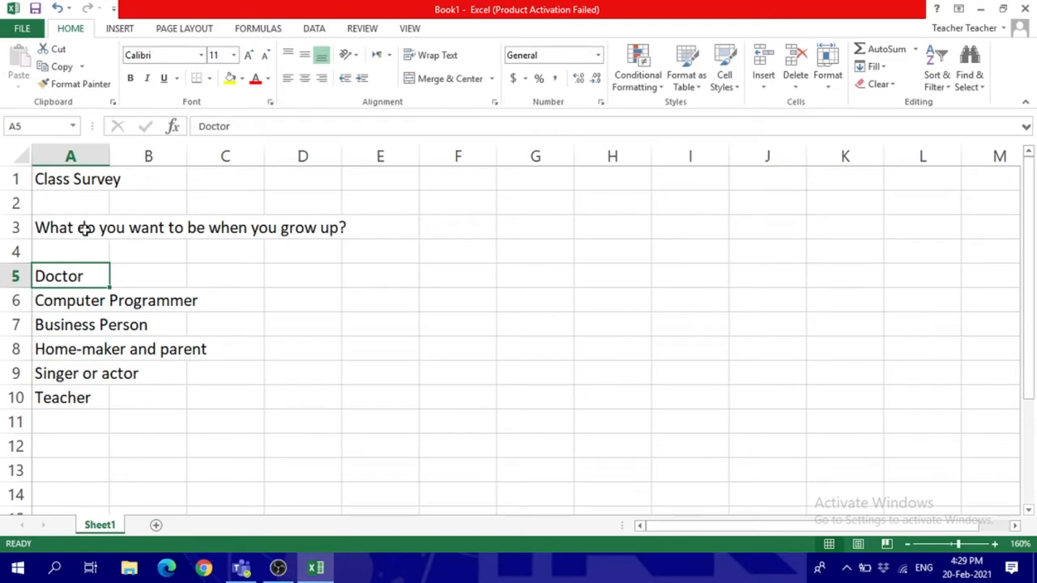
{"action": "left_click", "coordinate": [70, 228]}
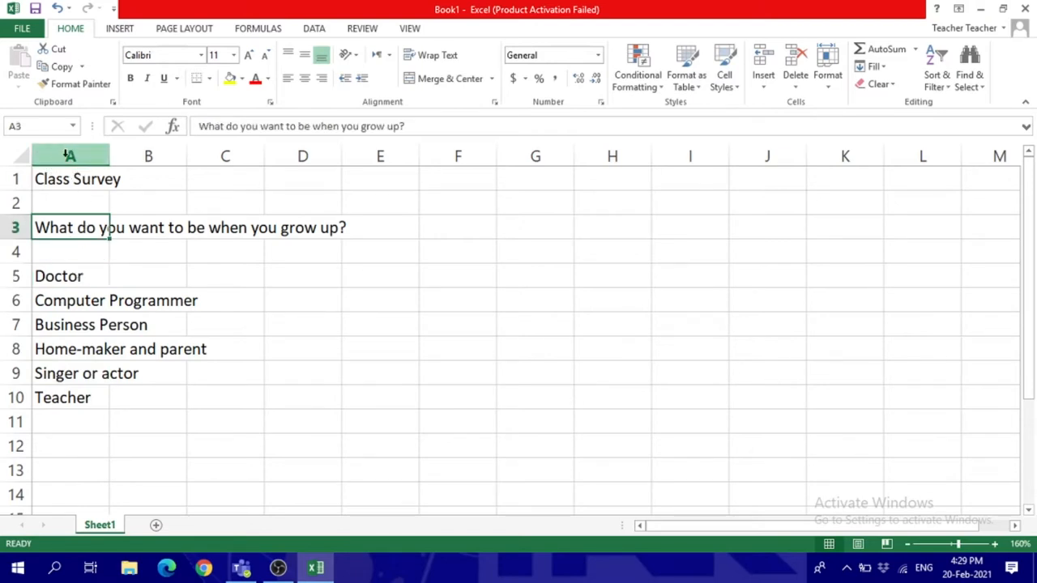
{"action": "left_click", "coordinate": [70, 300]}
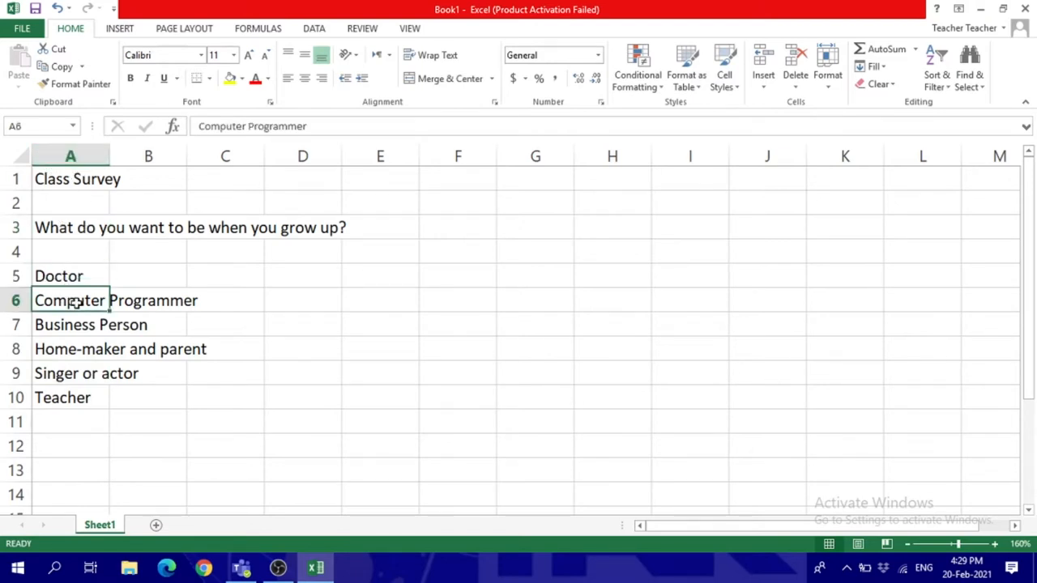
{"action": "left_click", "coordinate": [72, 348]}
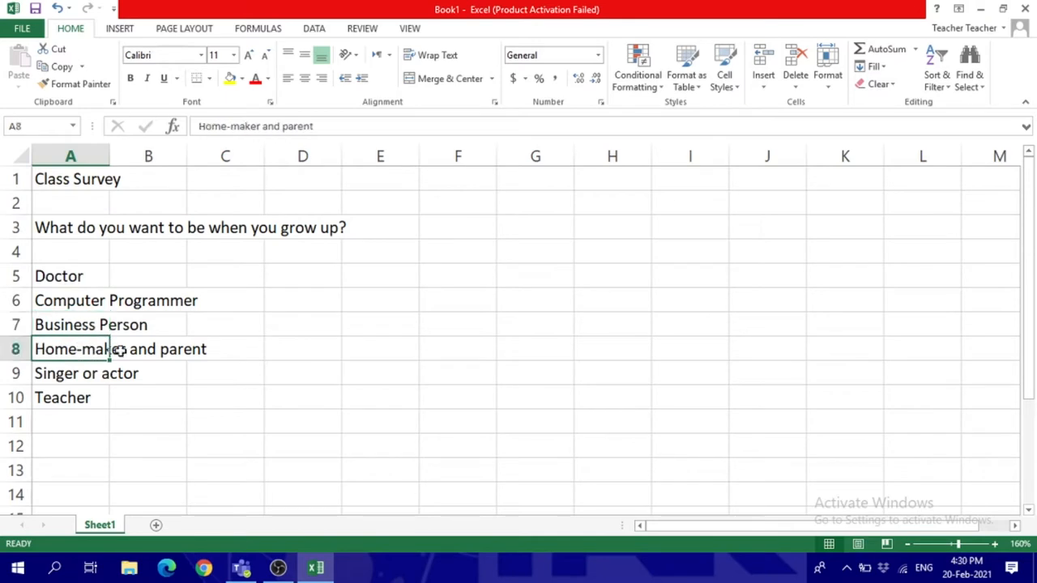
{"action": "mouse_move", "coordinate": [217, 349]}
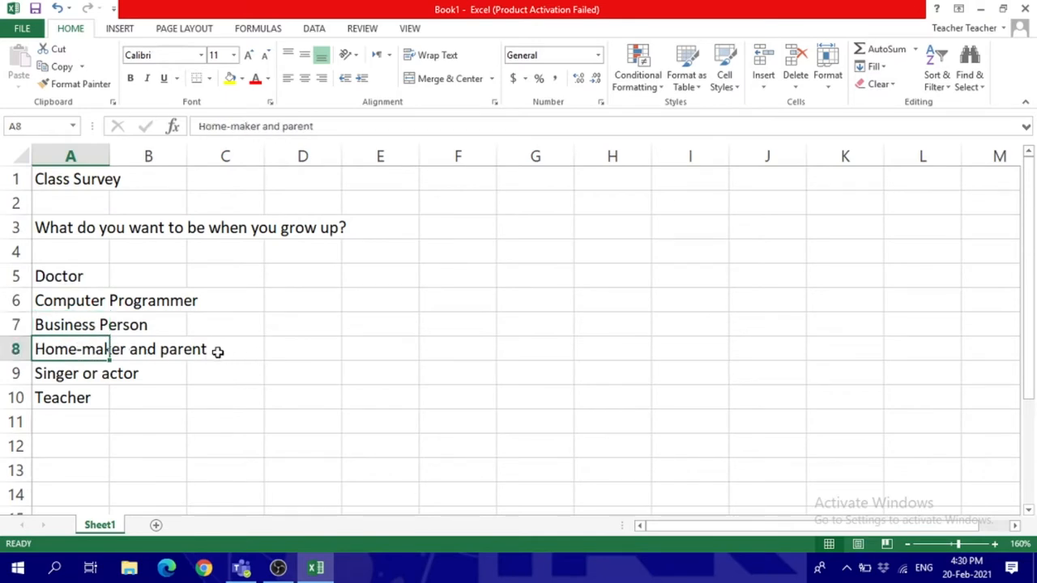
{"action": "mouse_move", "coordinate": [162, 221]}
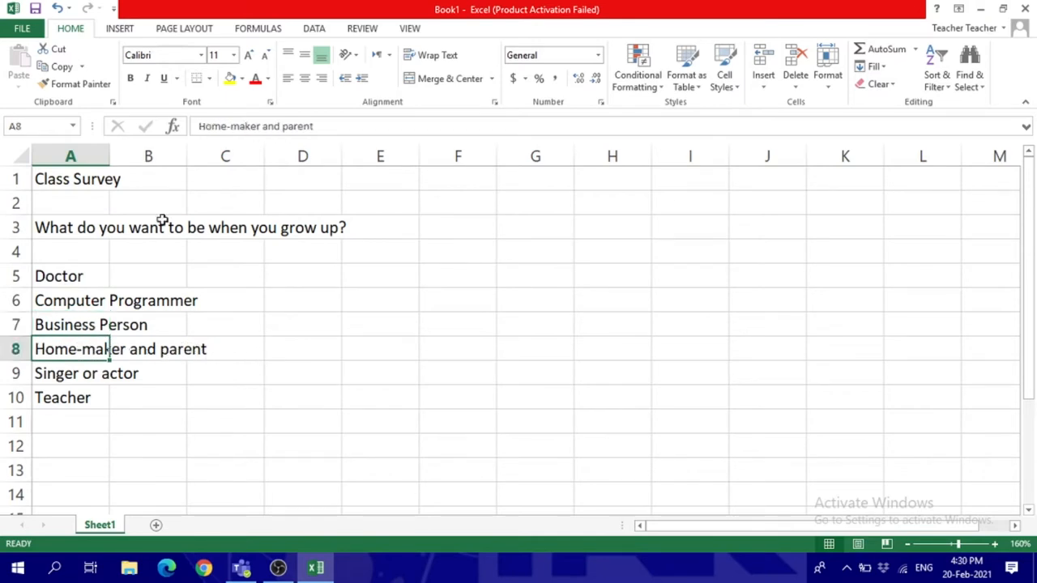
{"action": "left_click", "coordinate": [147, 349]}
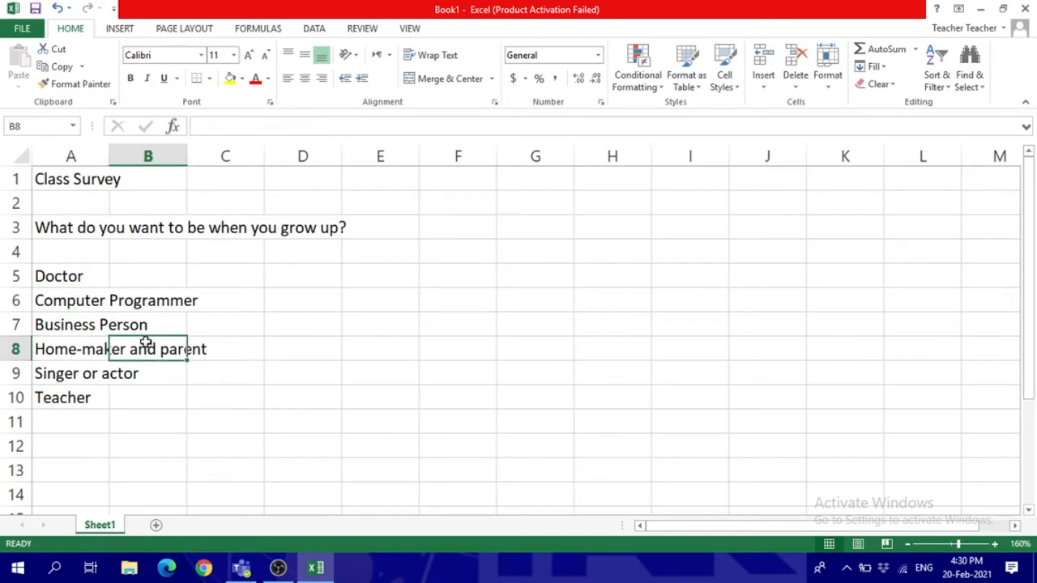
{"action": "double_click", "coordinate": [147, 348]}
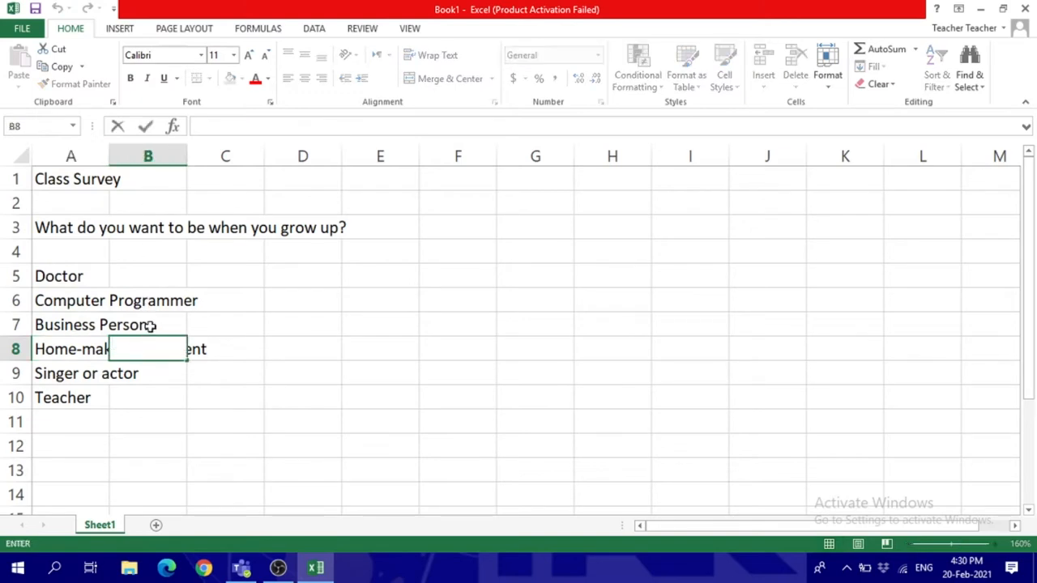
{"action": "left_click", "coordinate": [147, 300]}
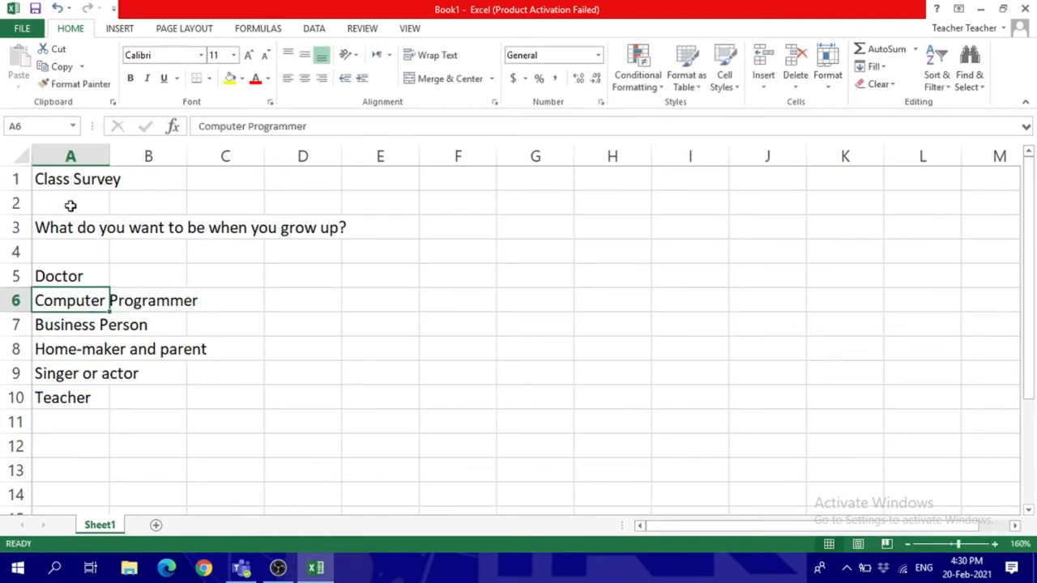
{"action": "mouse_move", "coordinate": [102, 261]}
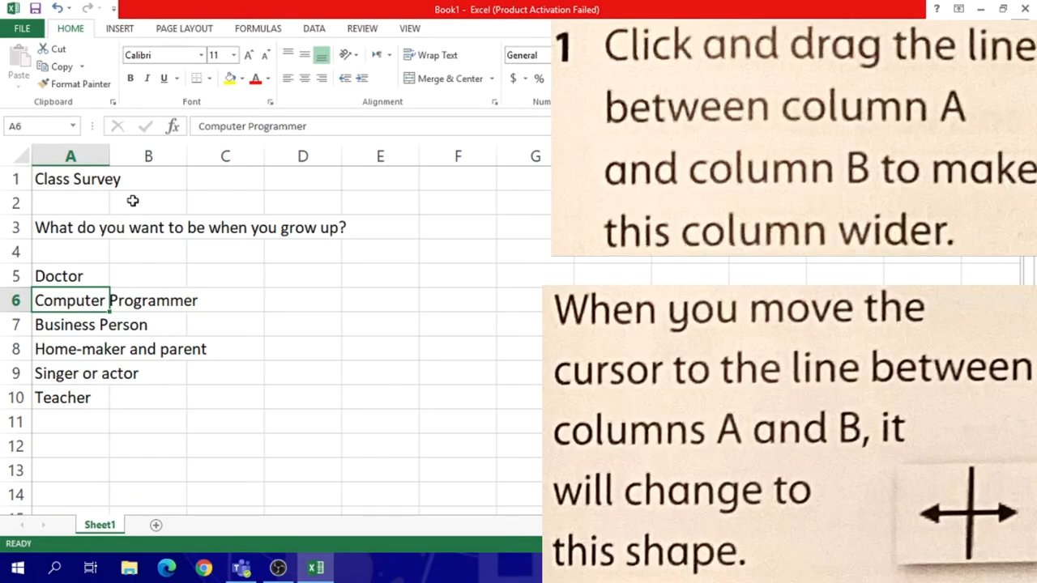
{"action": "mouse_move", "coordinate": [112, 155]}
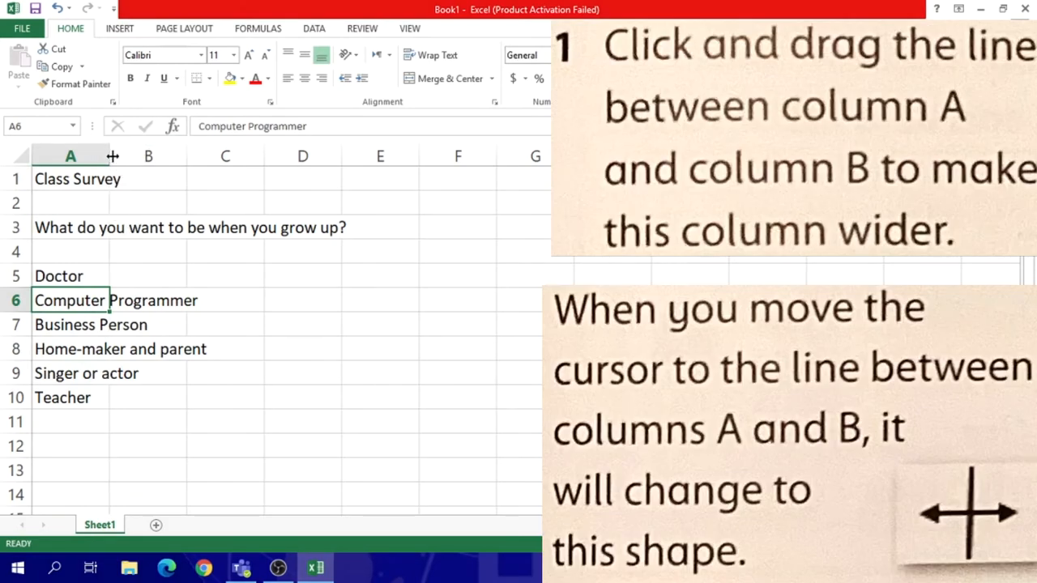
{"action": "mouse_move", "coordinate": [112, 155]}
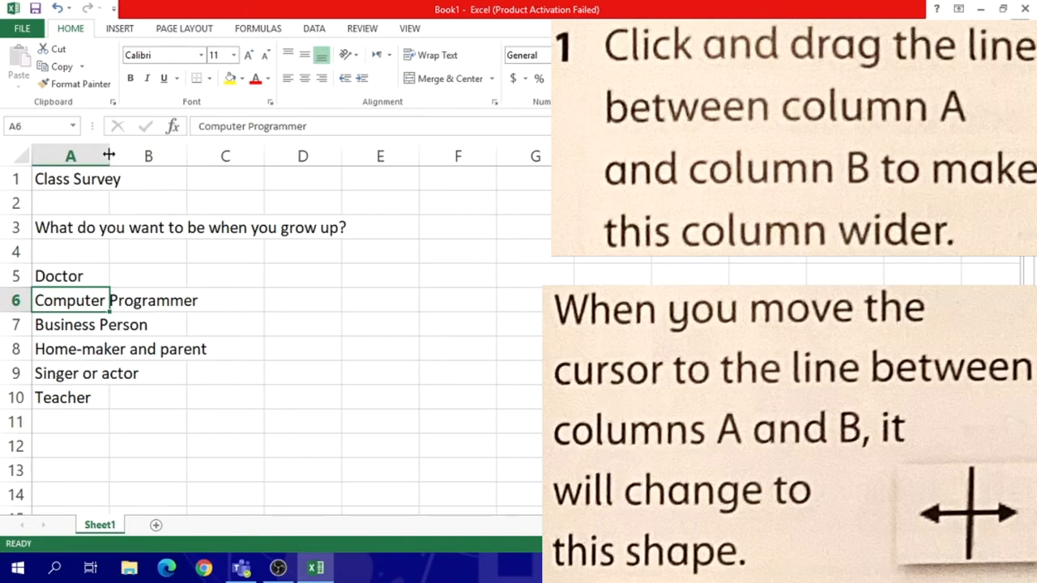
{"action": "mouse_move", "coordinate": [111, 155]}
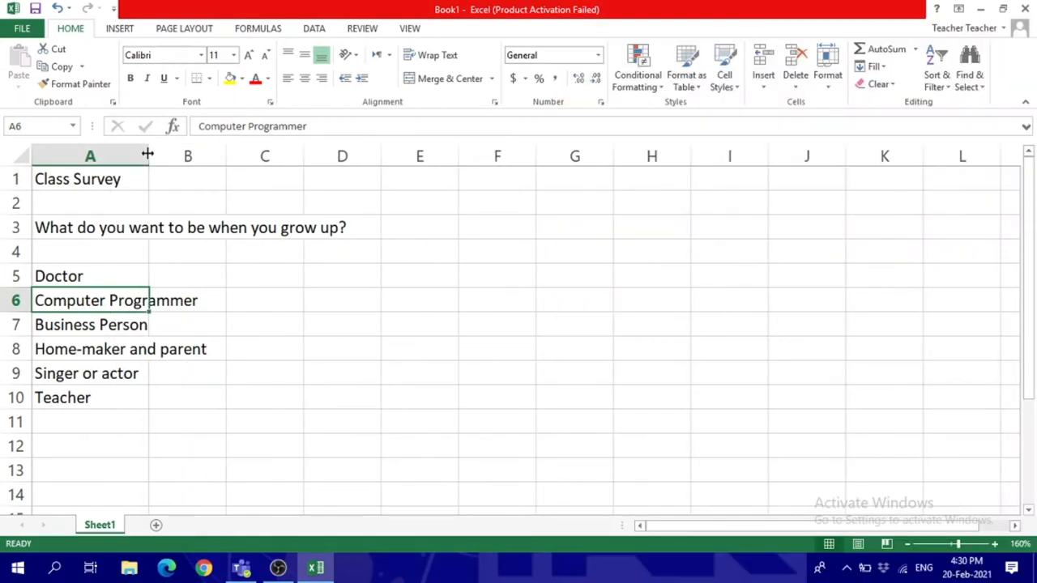
Resize column A by dragging its header boundary so the longest career name just fits
{"action": "left_click_drag", "start_coordinate": [148, 156], "coordinate": [377, 155]}
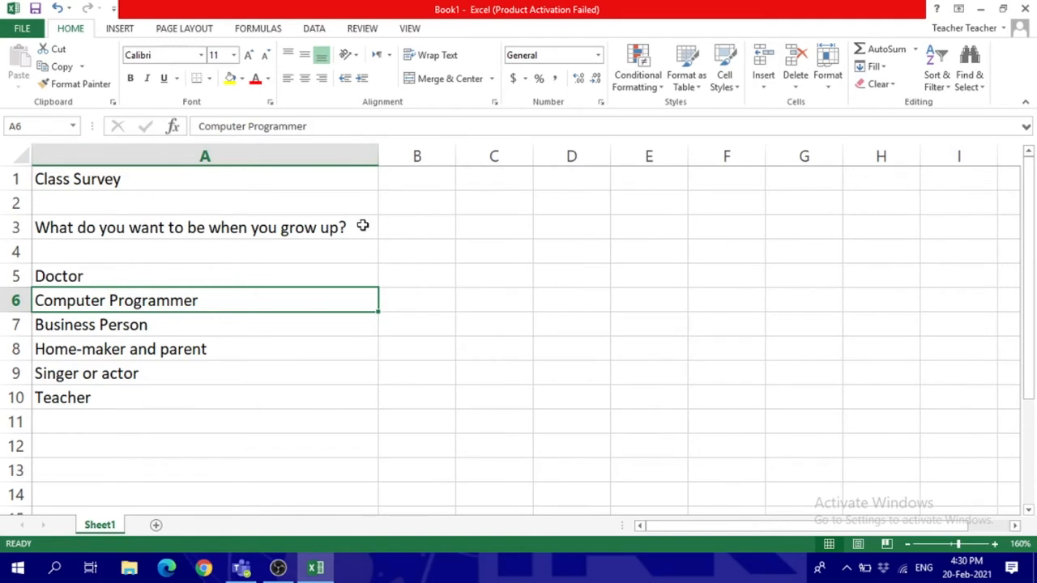
{"action": "mouse_move", "coordinate": [354, 268]}
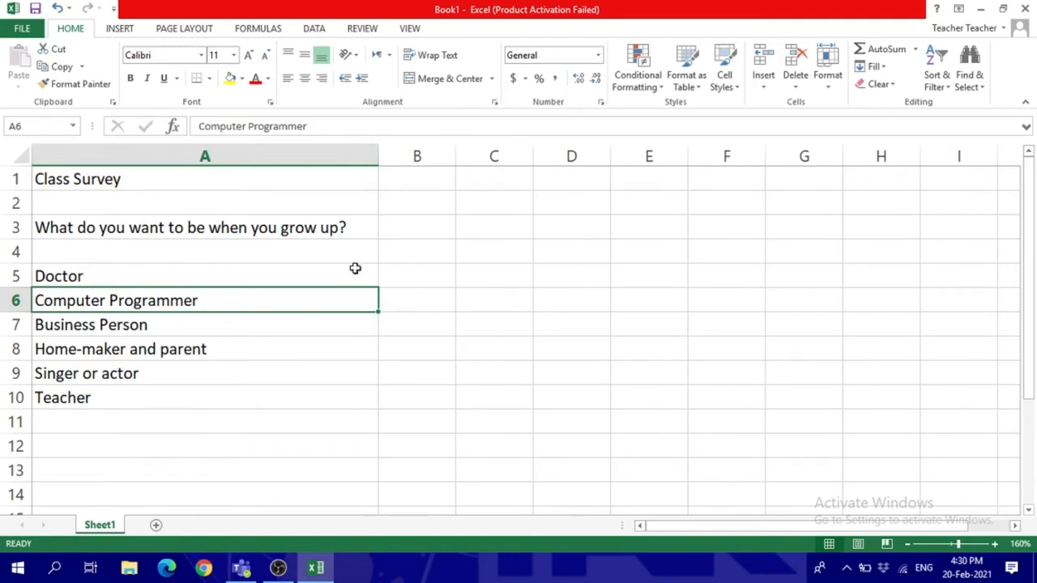
{"action": "left_click_drag", "start_coordinate": [377, 156], "coordinate": [190, 156]}
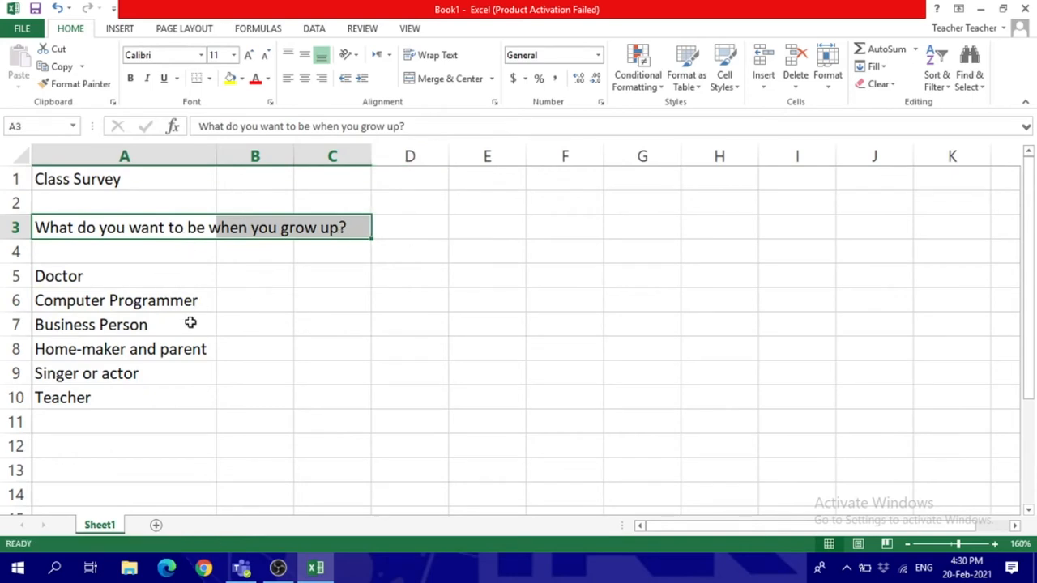
{"action": "left_click", "coordinate": [91, 324]}
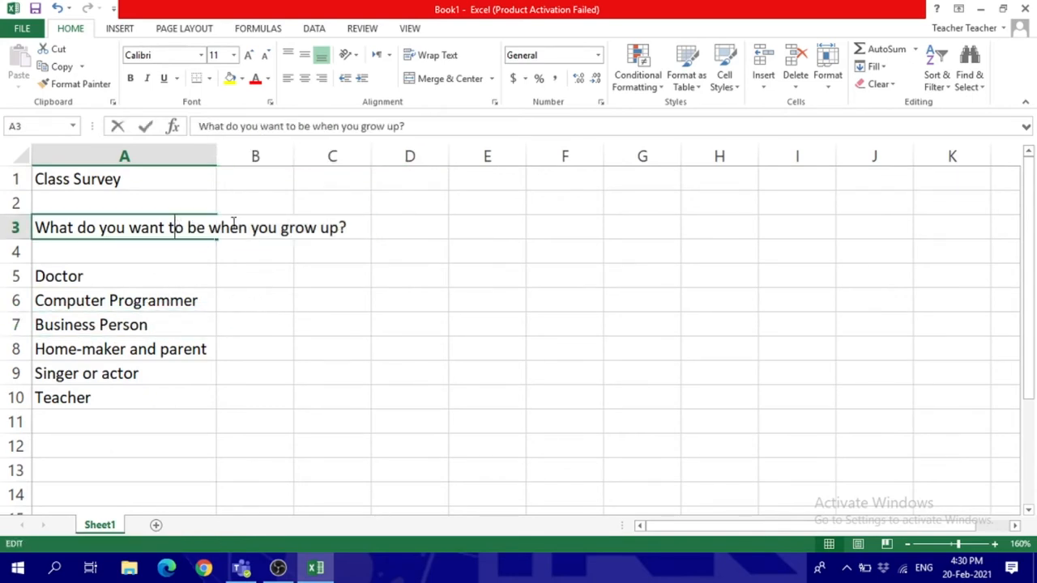
{"action": "left_click", "coordinate": [254, 227]}
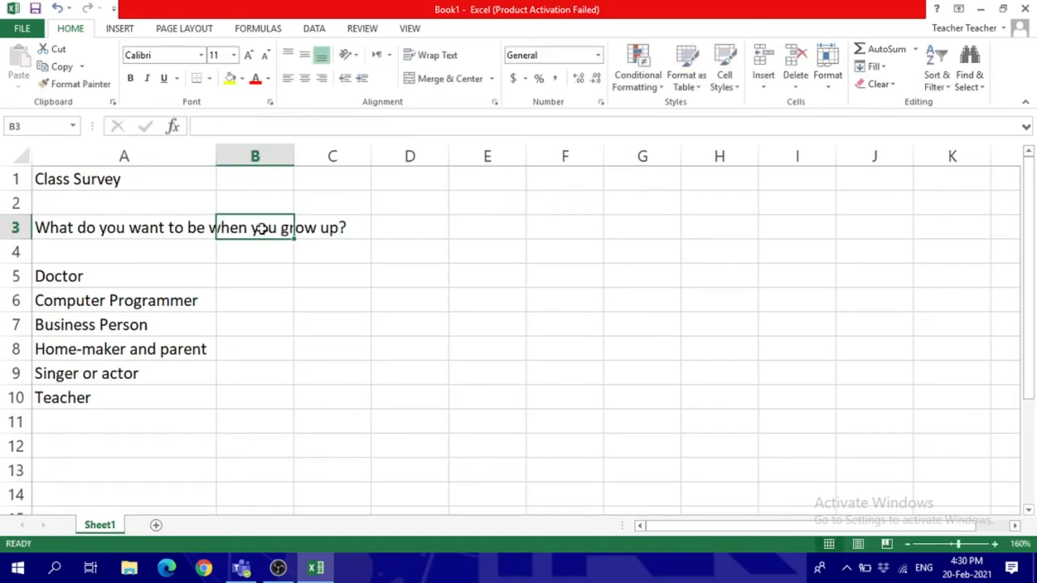
{"action": "double_click", "coordinate": [254, 228]}
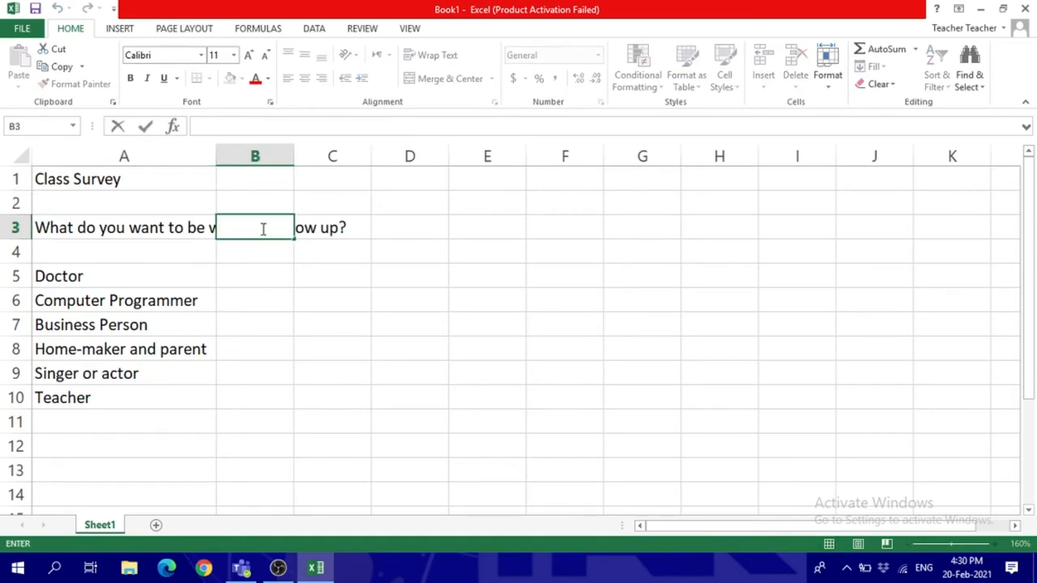
{"action": "type", "text": "11"}
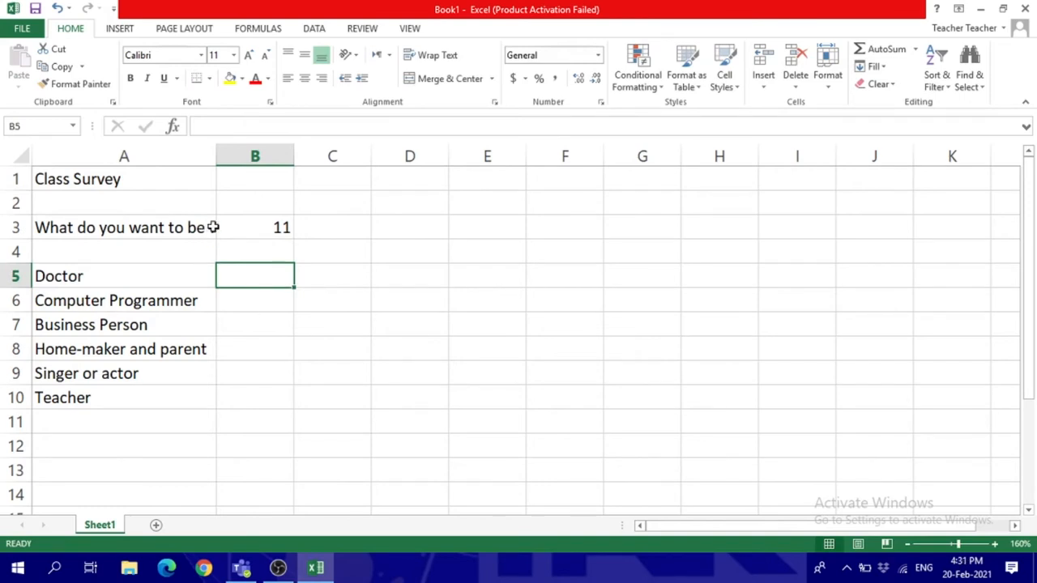
{"action": "mouse_move", "coordinate": [249, 227]}
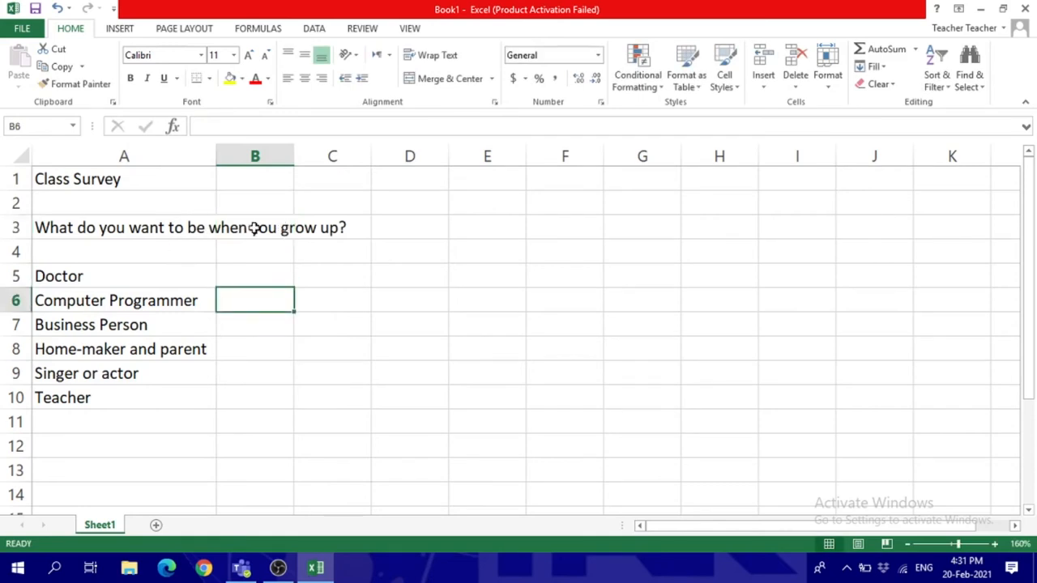
{"action": "left_click", "coordinate": [124, 226]}
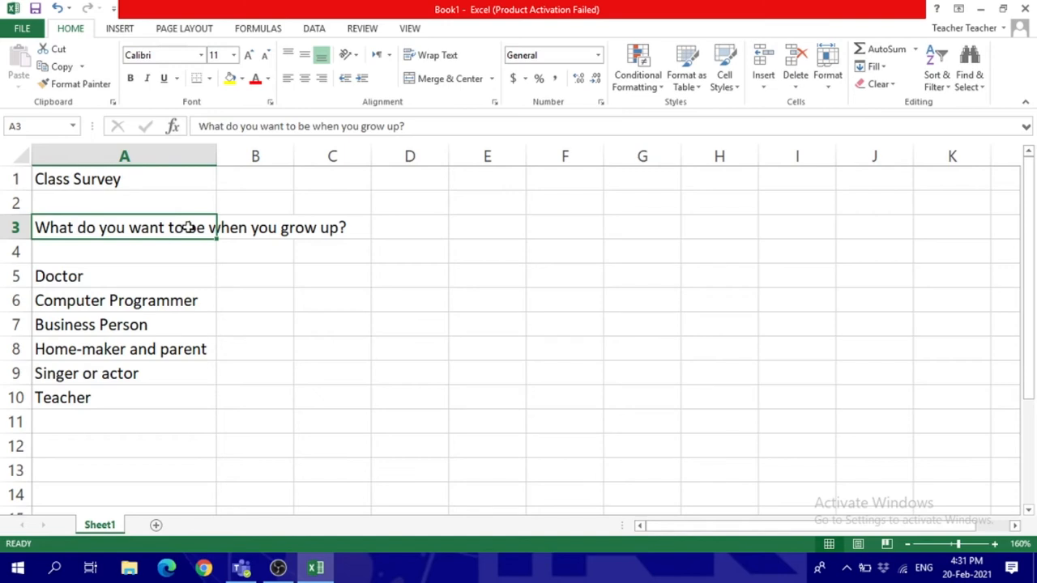
{"action": "mouse_move", "coordinate": [312, 205]}
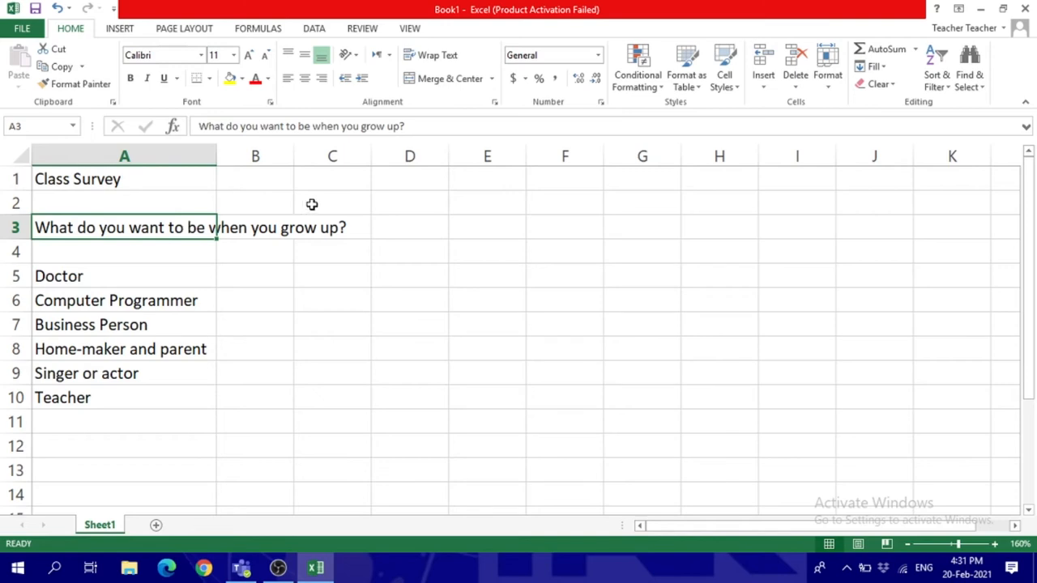
{"action": "mouse_move", "coordinate": [273, 313]}
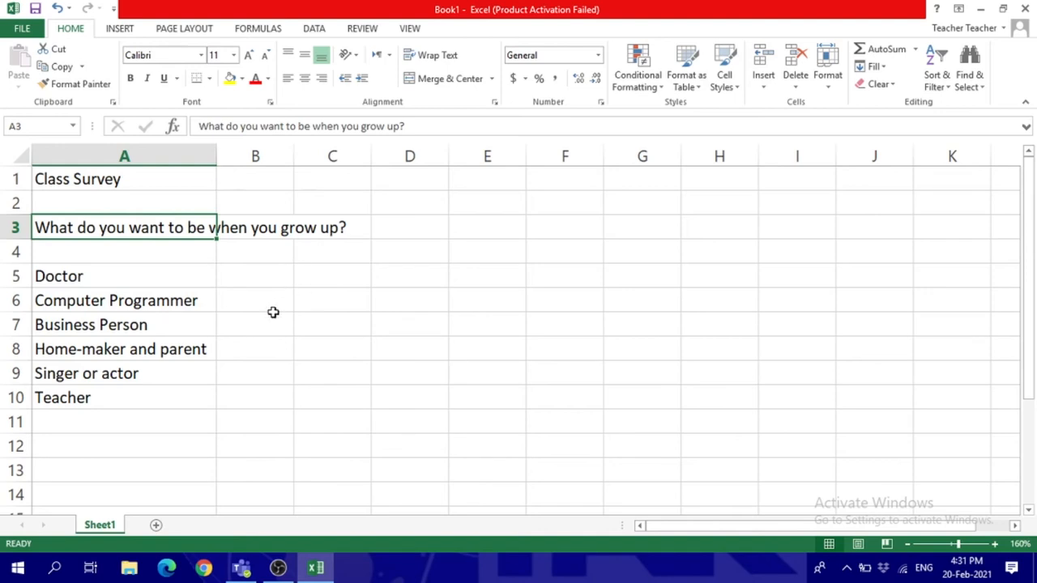
{"action": "mouse_move", "coordinate": [105, 339]}
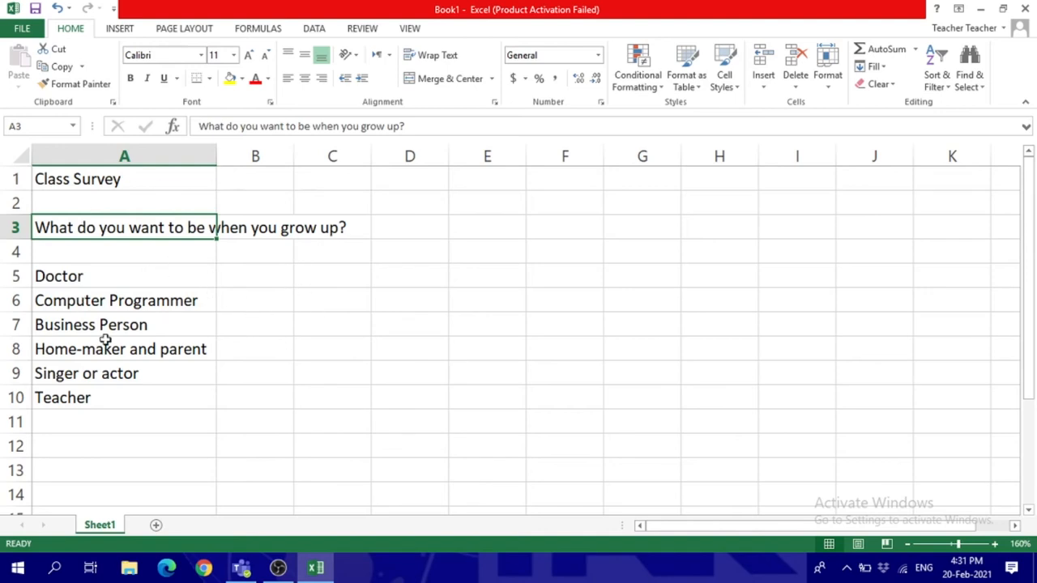
{"action": "mouse_move", "coordinate": [127, 179]}
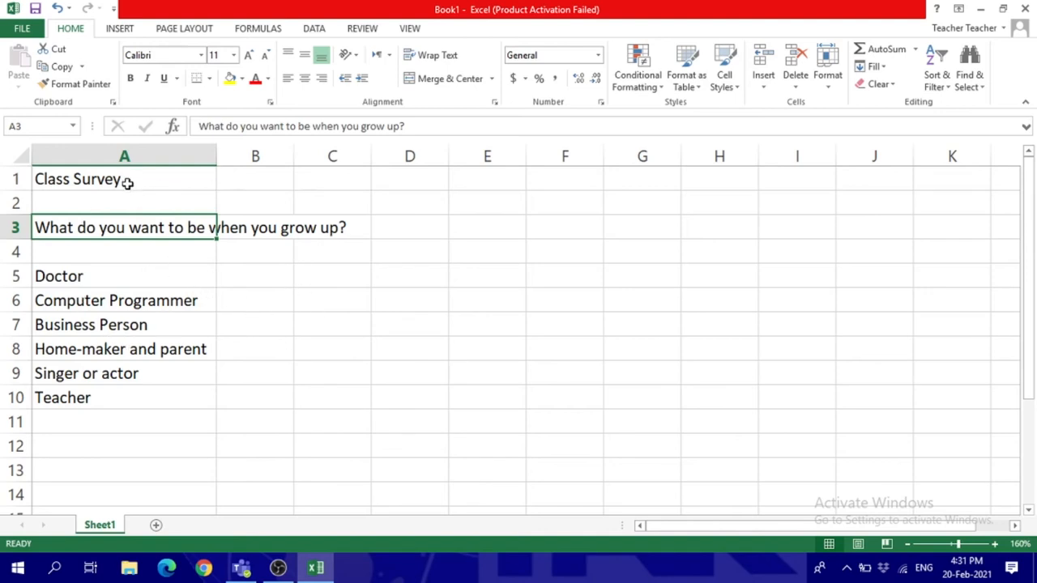
Make the title in A1 and the question in A3 bold, then increase the title's font size
{"action": "left_click", "coordinate": [124, 179]}
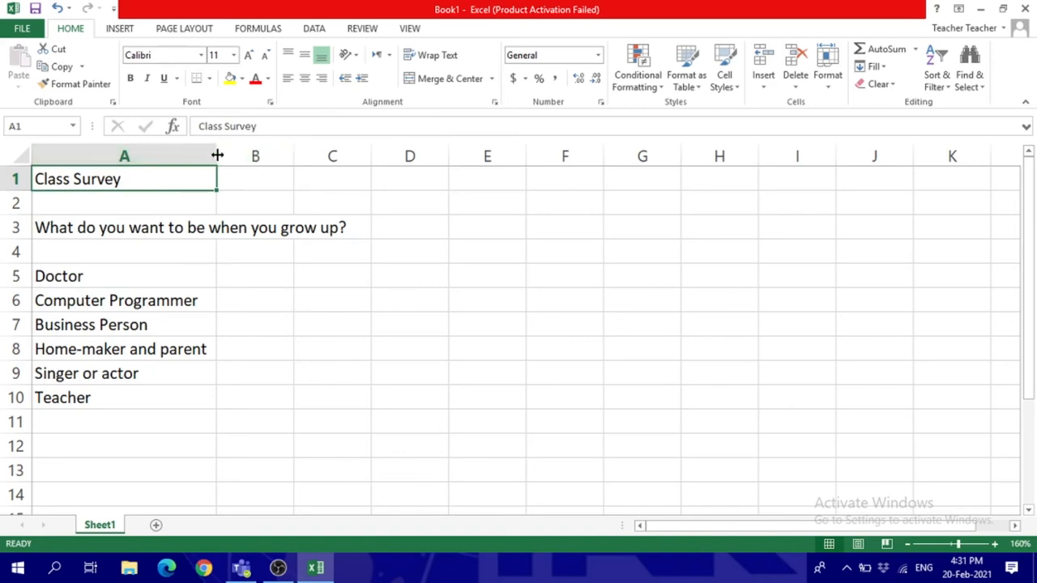
{"action": "mouse_move", "coordinate": [162, 144]}
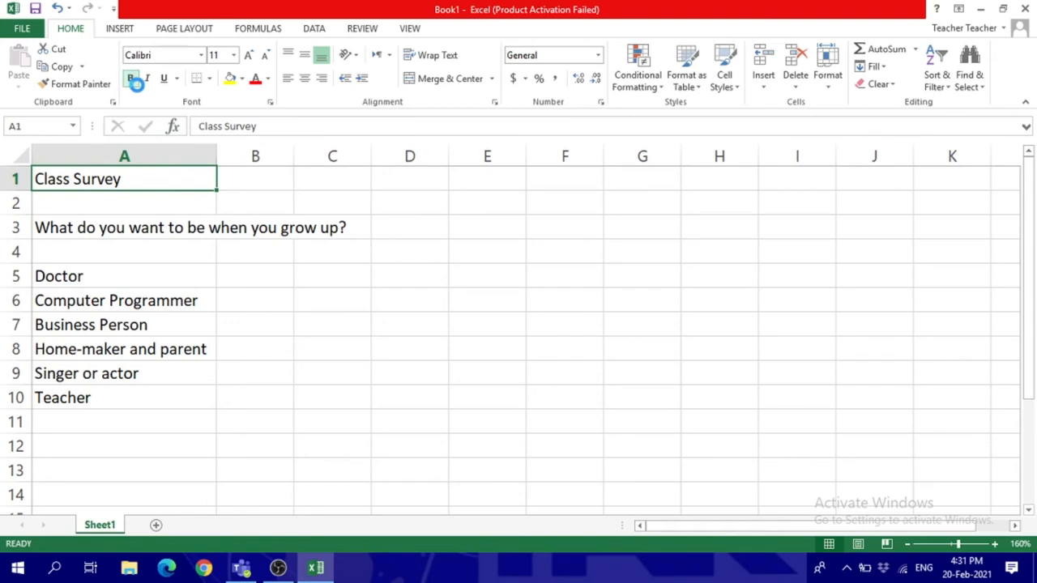
{"action": "left_click", "coordinate": [130, 78]}
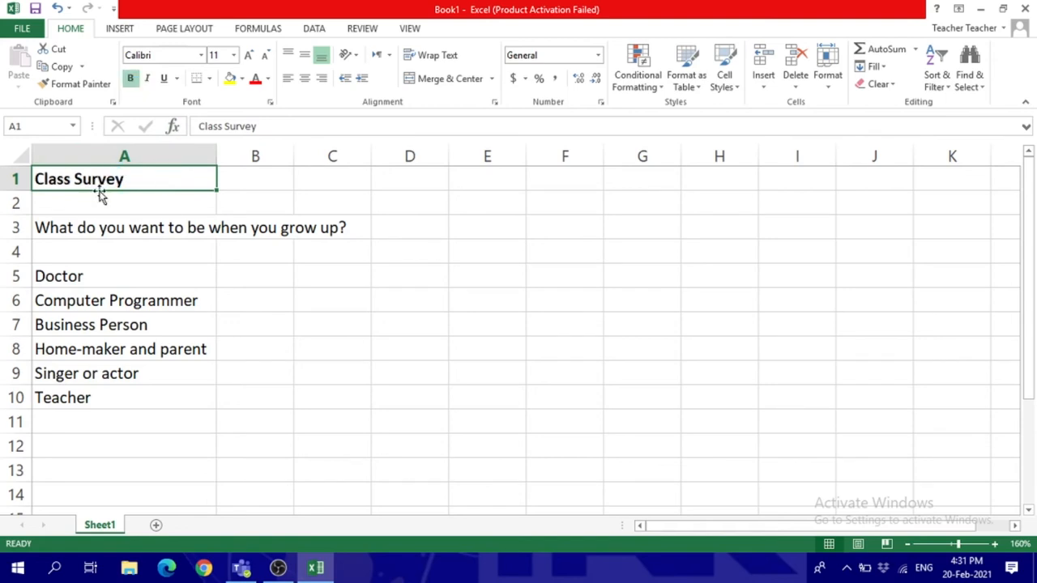
{"action": "left_click", "coordinate": [124, 227]}
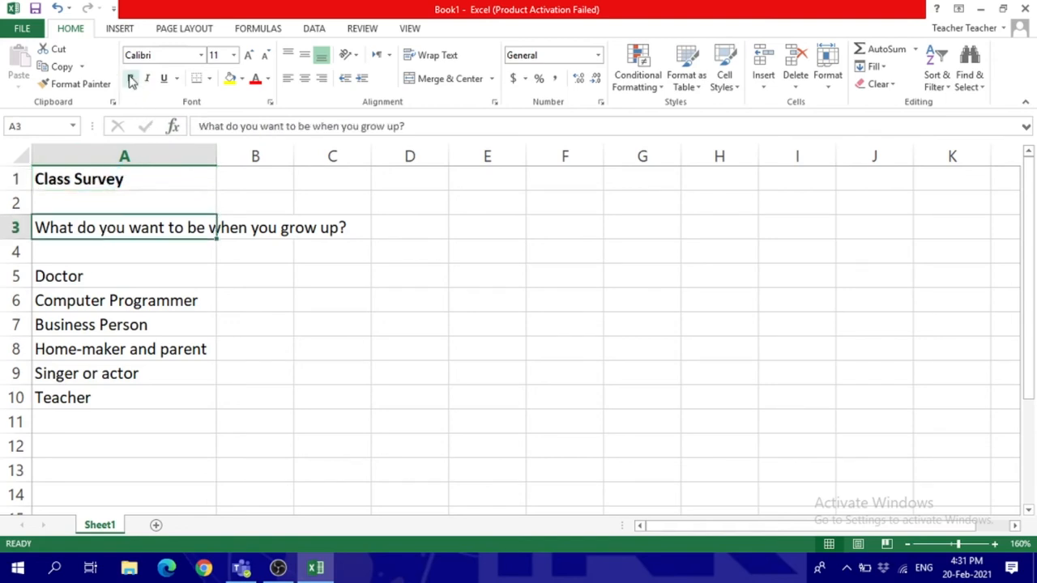
{"action": "left_click", "coordinate": [130, 78]}
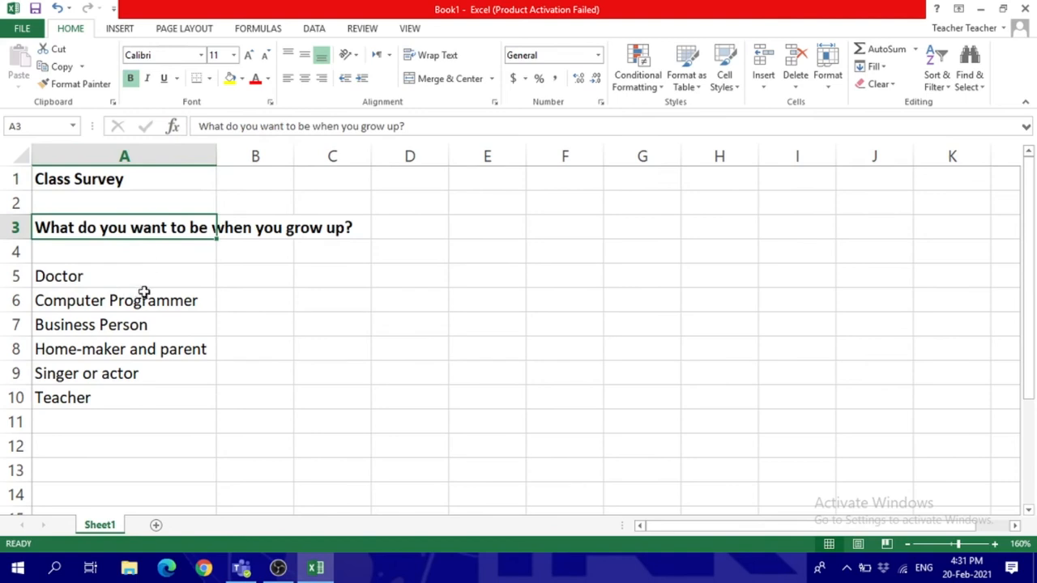
{"action": "left_click", "coordinate": [124, 179]}
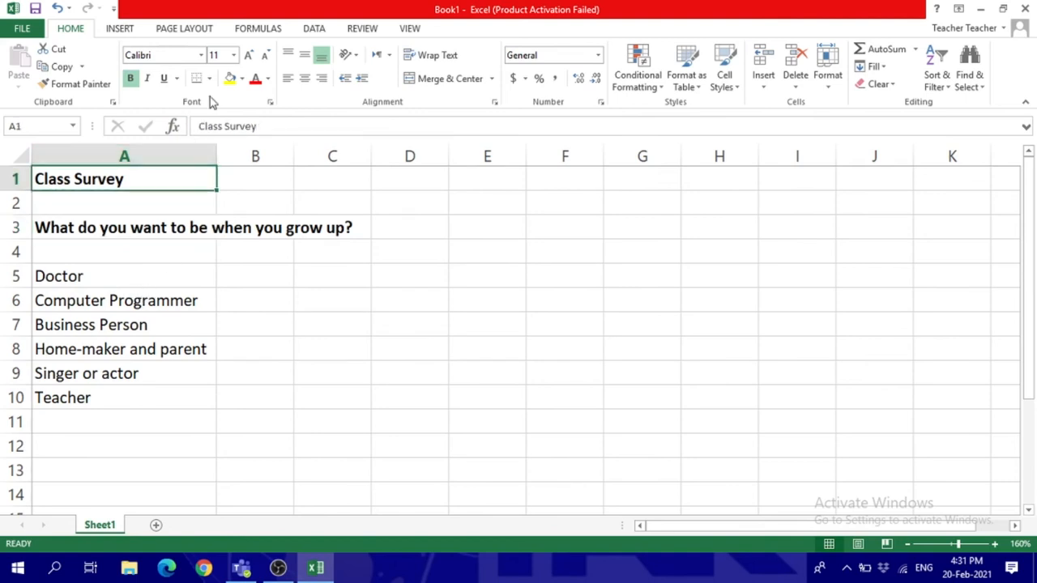
{"action": "left_click", "coordinate": [233, 55]}
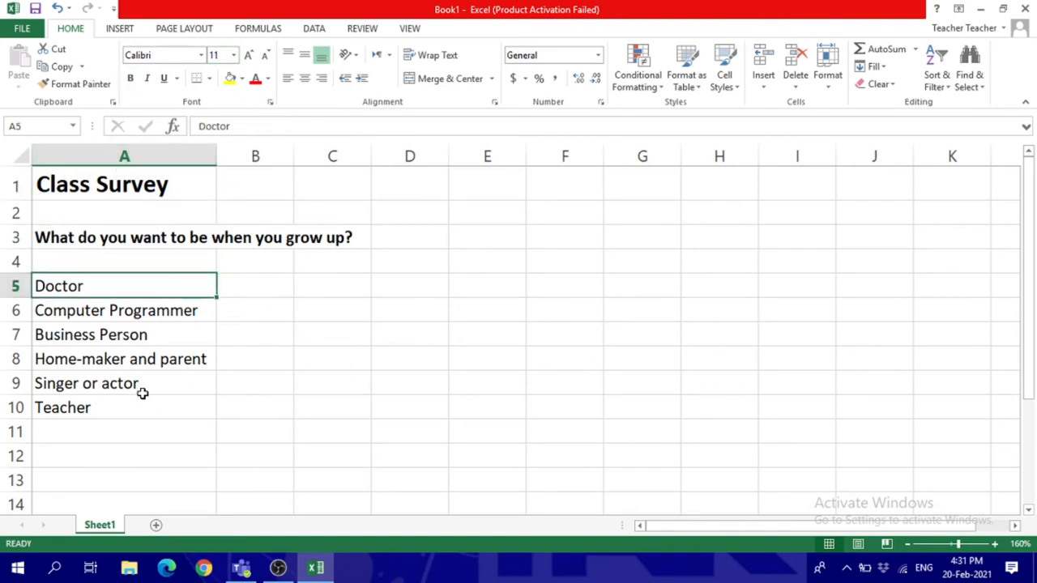
Type the student counts 4, 2, 7, 3, 6, 5 into B5–B10 beside the careers
{"action": "left_click", "coordinate": [255, 285]}
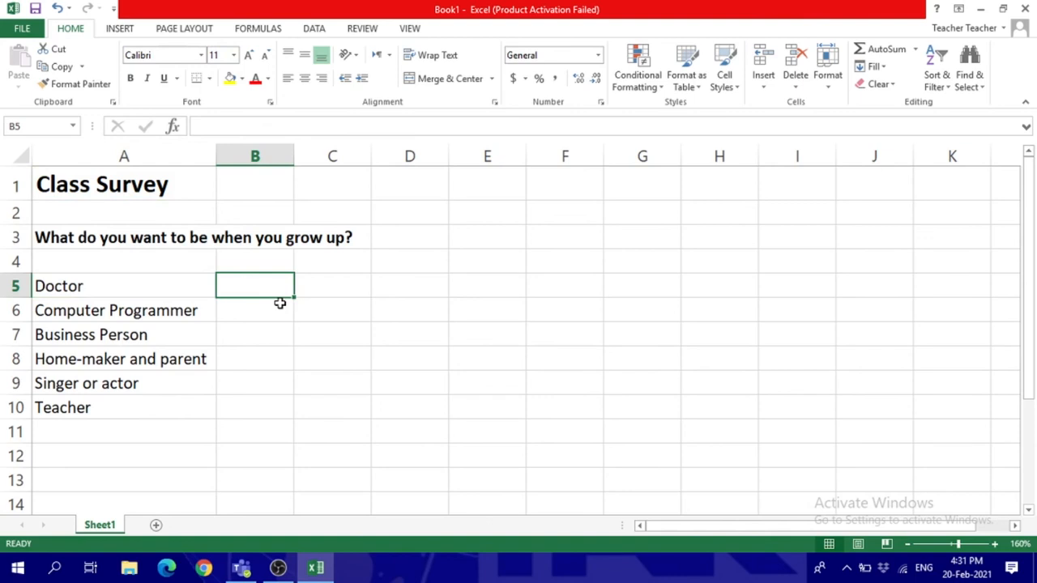
{"action": "mouse_move", "coordinate": [287, 306]}
{"action": "type", "text": "4"}
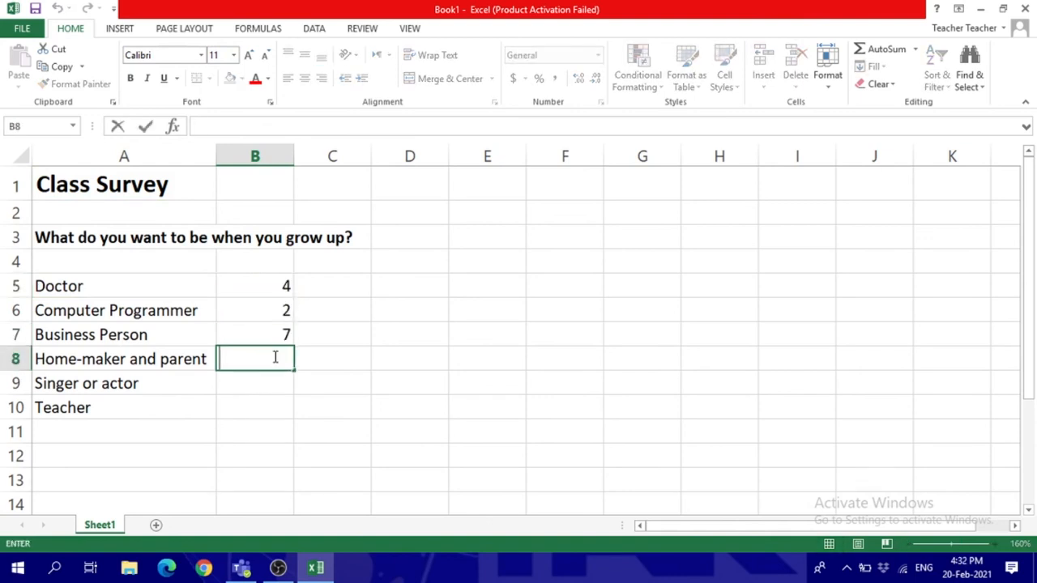
{"action": "type", "text": "3"}
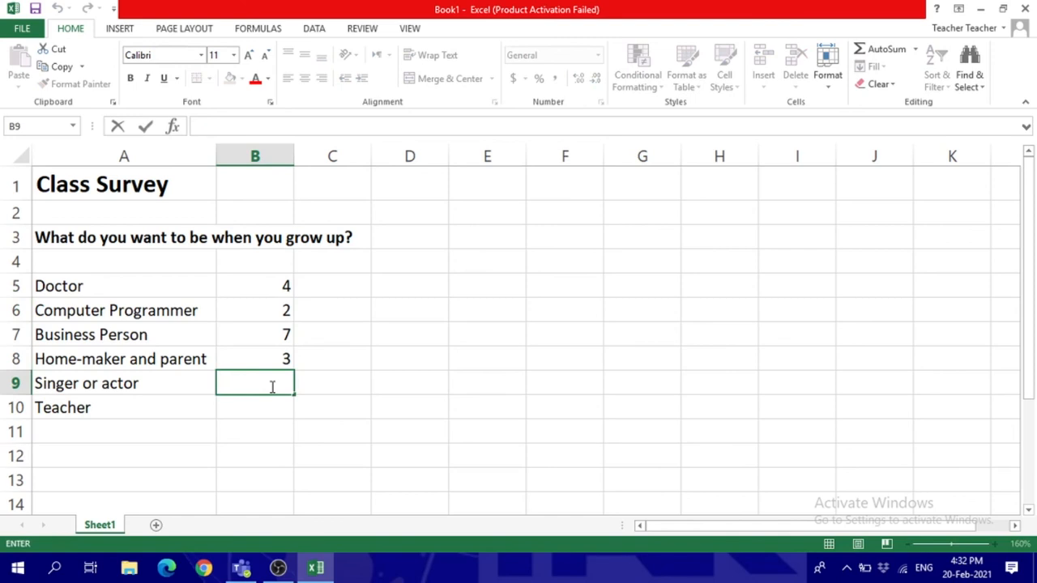
{"action": "type", "text": "6"}
{"action": "left_click", "coordinate": [255, 407]}
{"action": "type", "text": "5"}
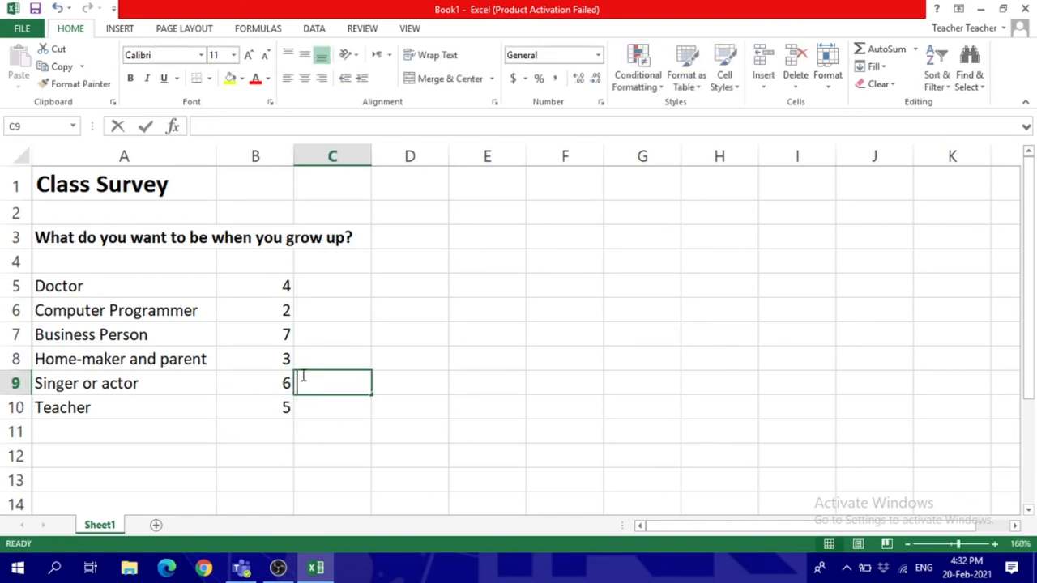
{"action": "left_click", "coordinate": [255, 310]}
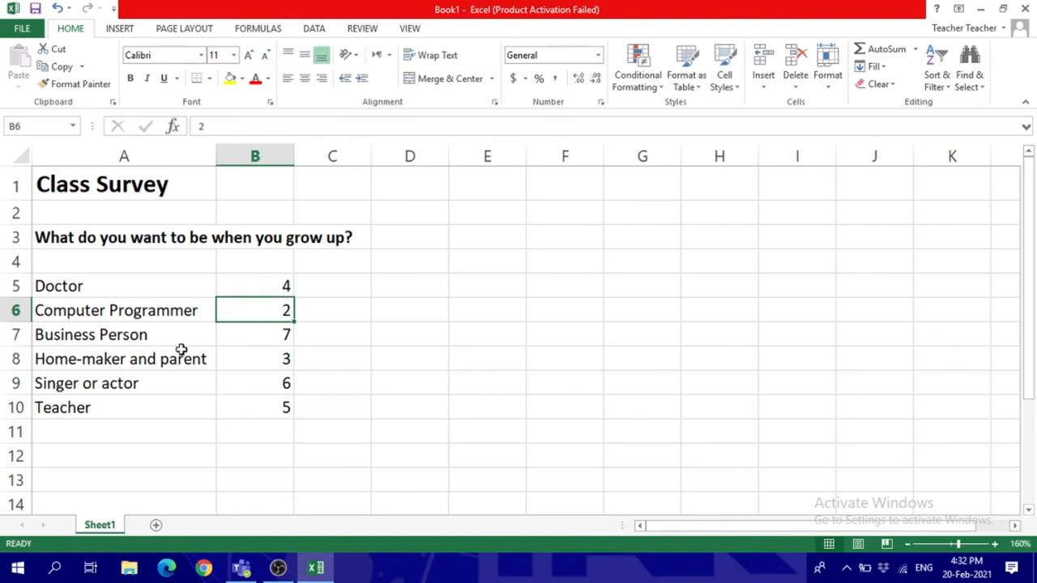